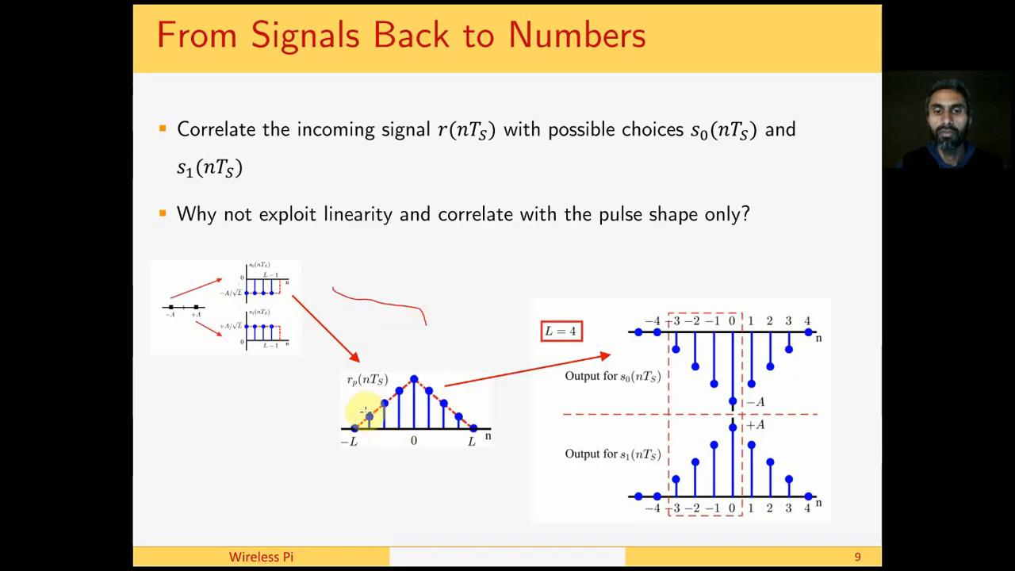
mouse_move(417, 357)
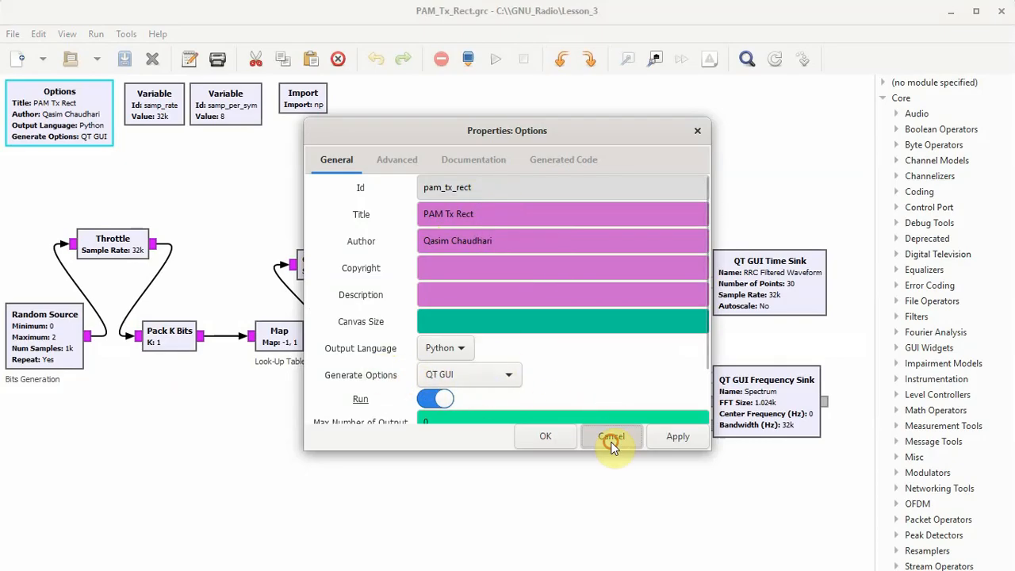
Close the flow graph options, search the library for 'comple', clear it, and select Import
left_click(612, 437)
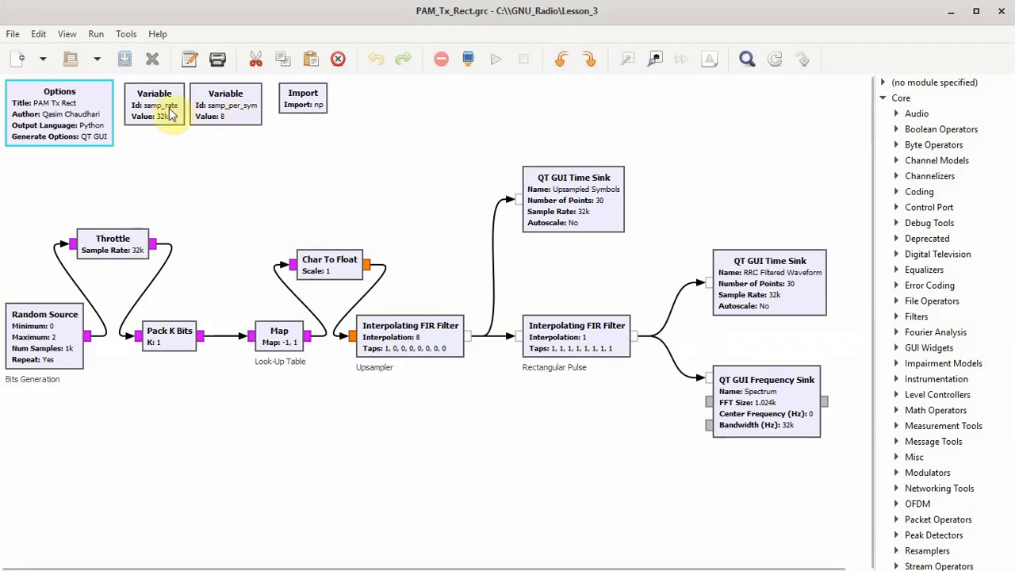
left_click(226, 103)
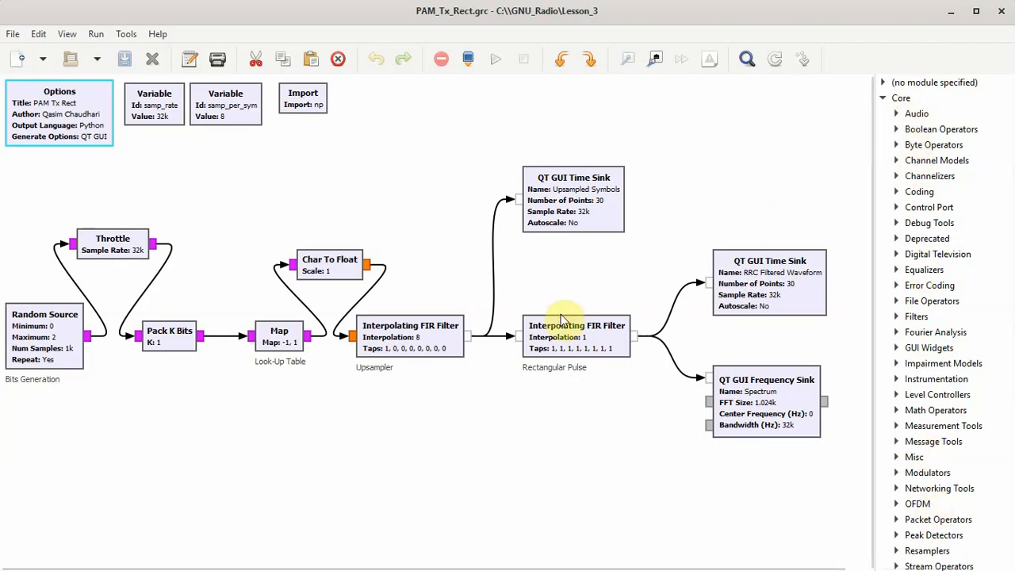
type("i")
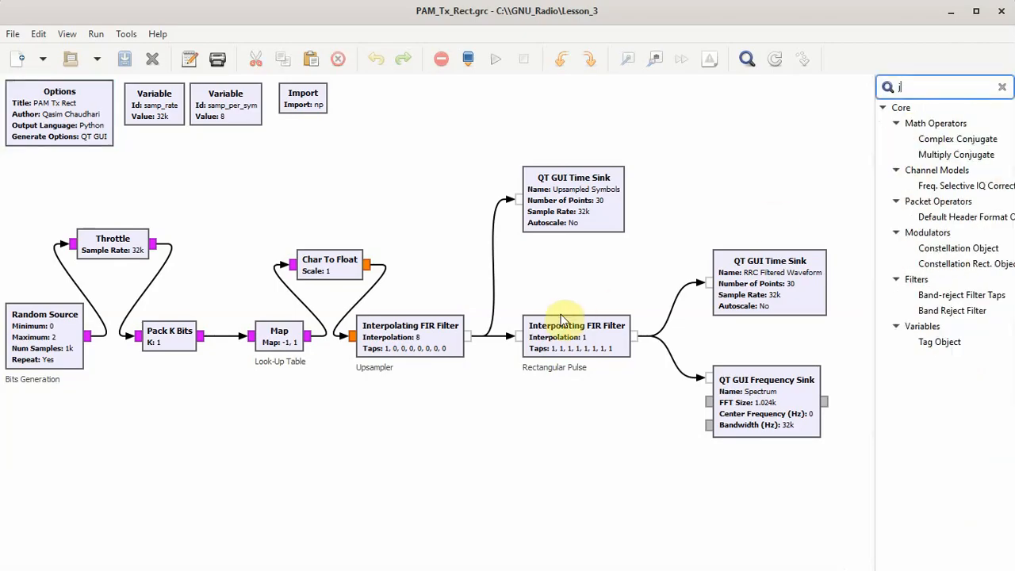
type("comple")
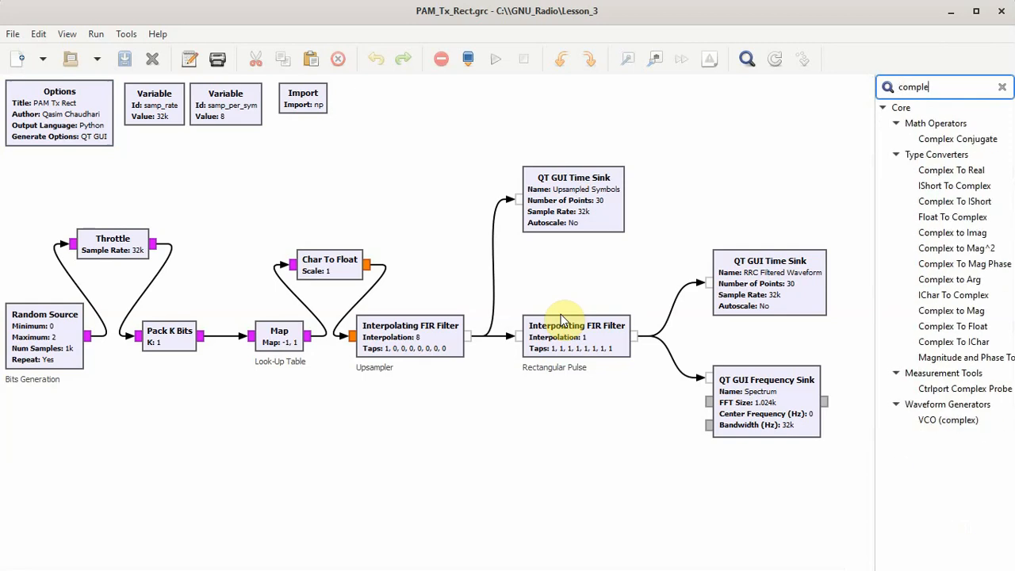
left_click(1002, 87)
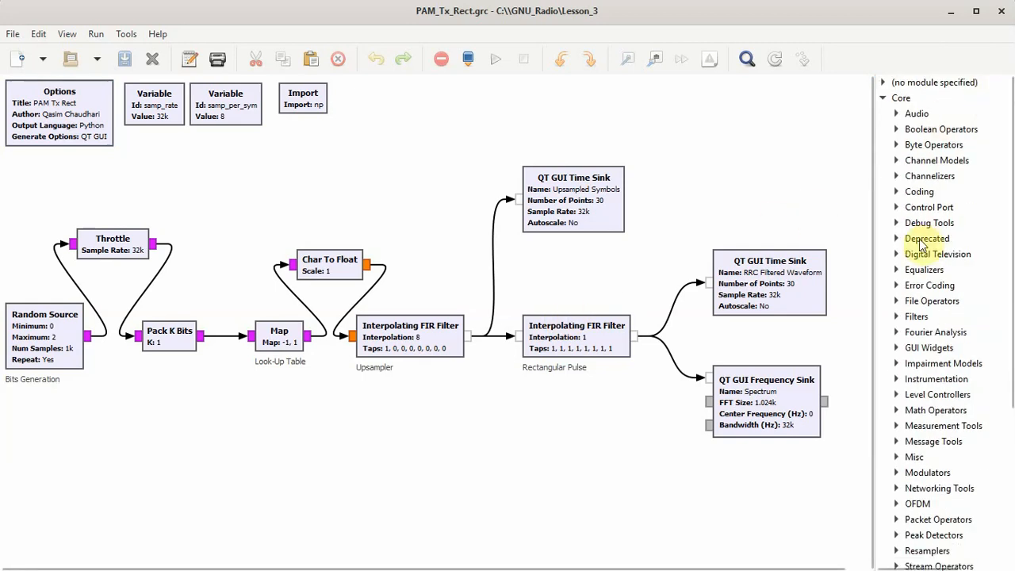
mouse_move(837, 354)
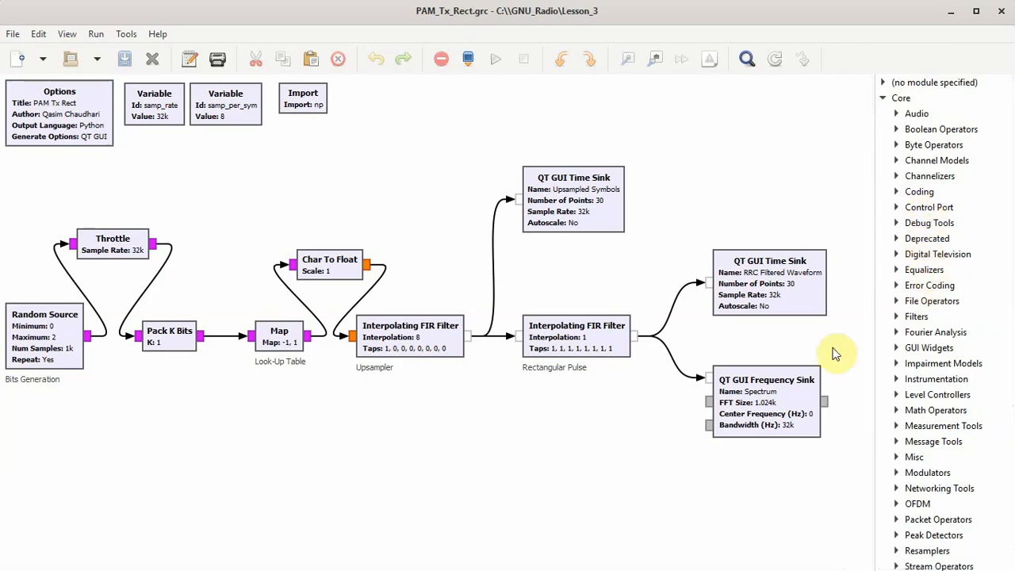
mouse_move(574, 304)
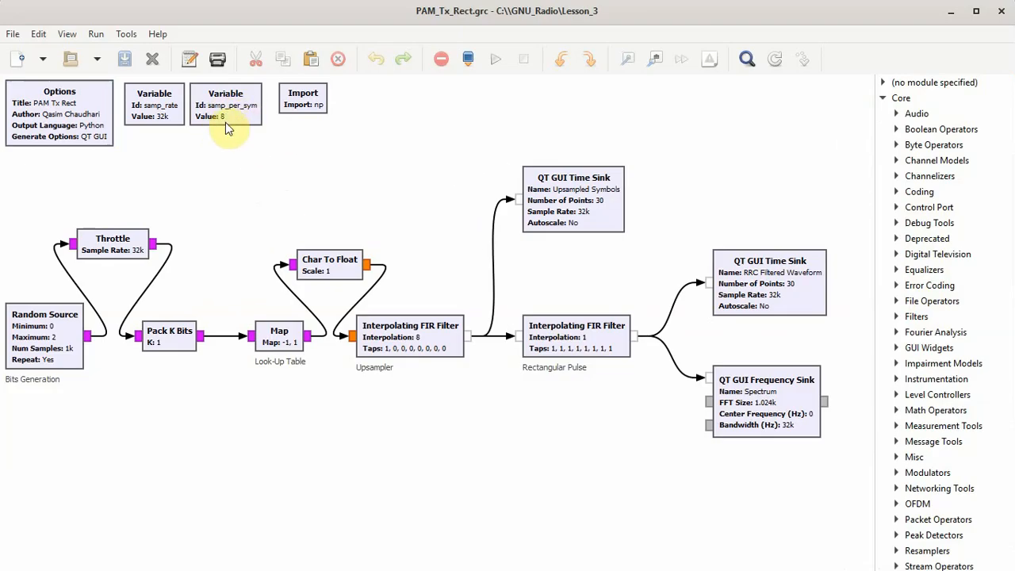
left_click(302, 99)
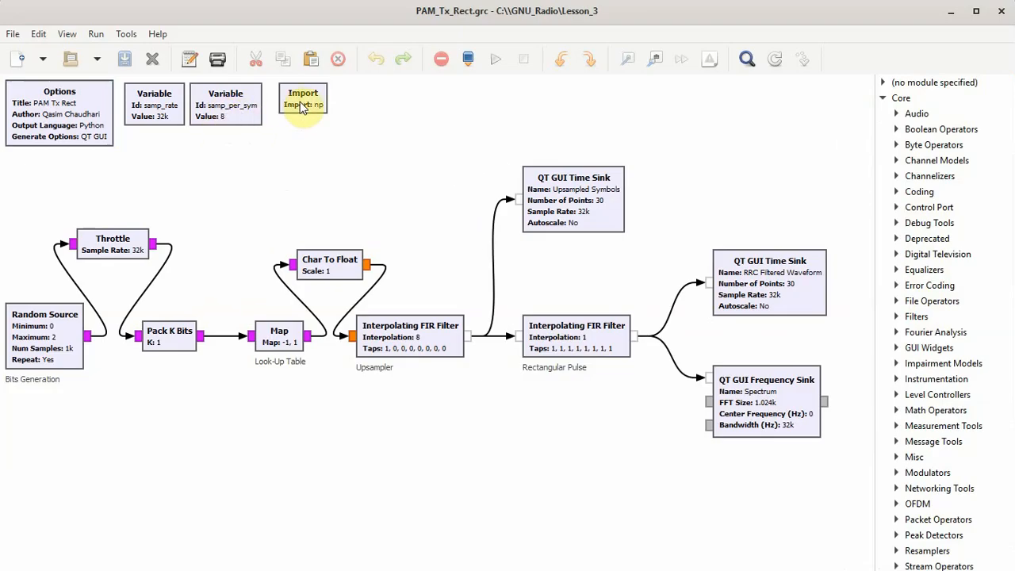
left_click(298, 103)
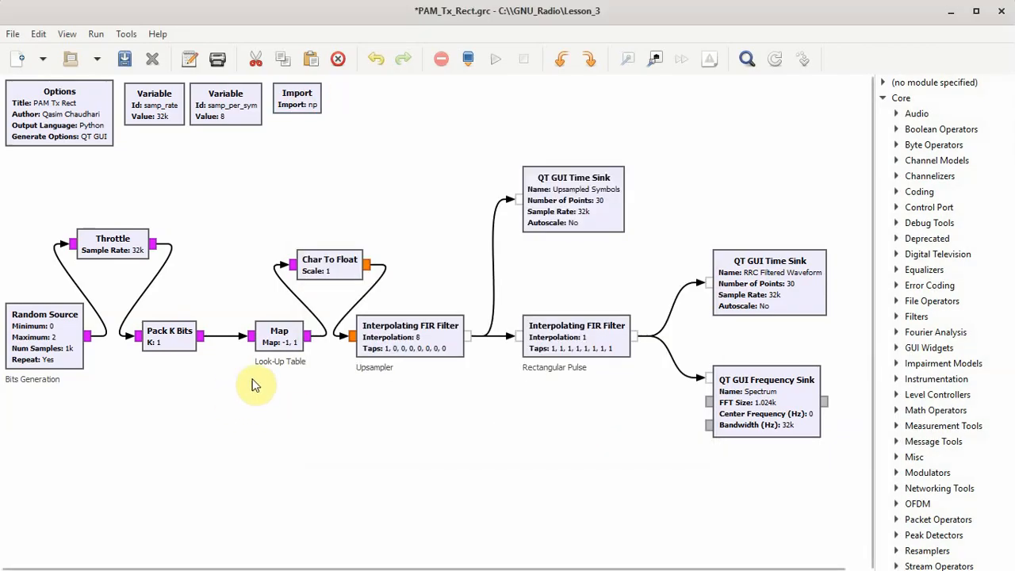
mouse_move(223, 360)
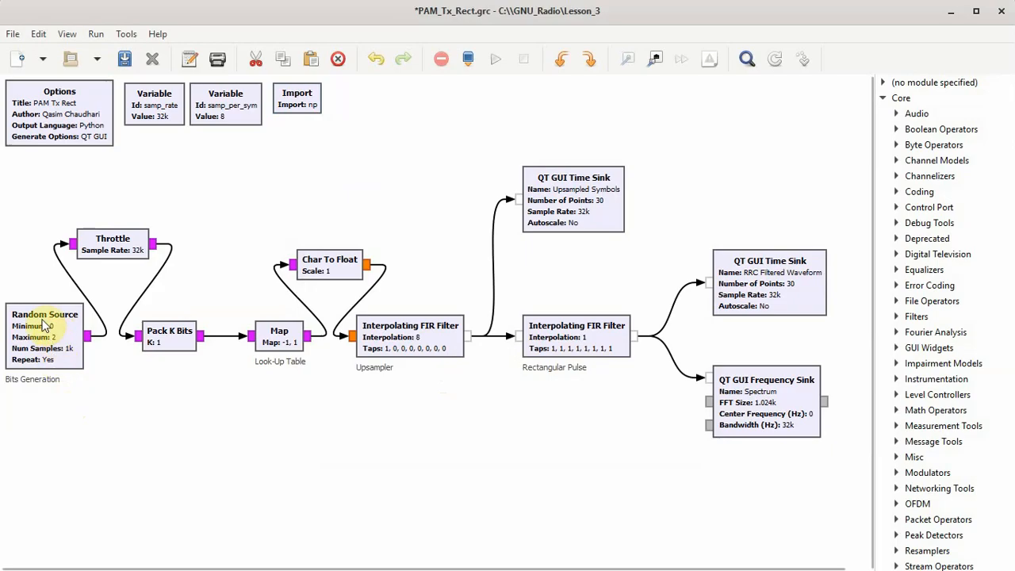
Check the Random Source settings, then open Pack K Bits and select its K field (1)
double_click(44, 314)
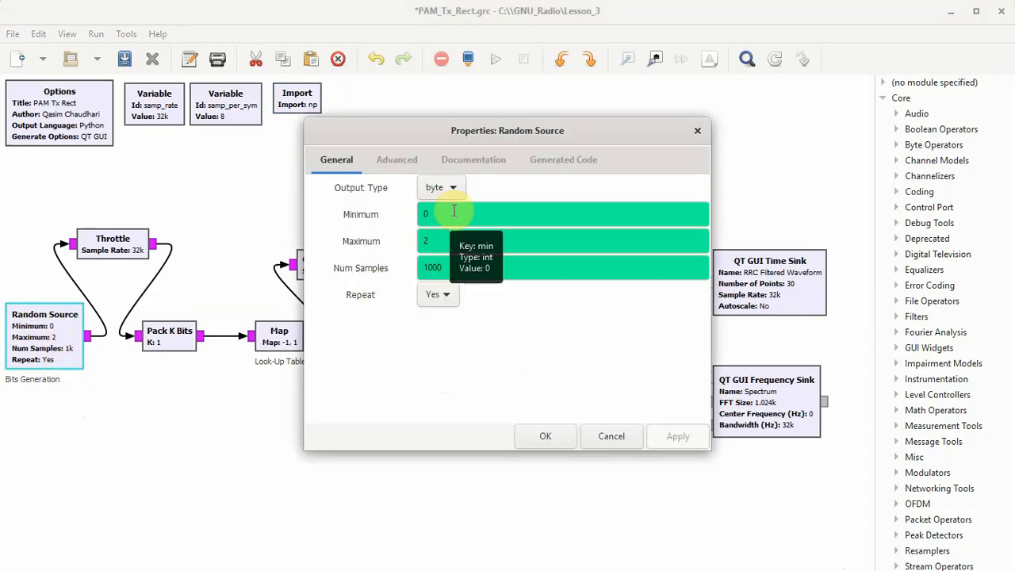
mouse_move(449, 268)
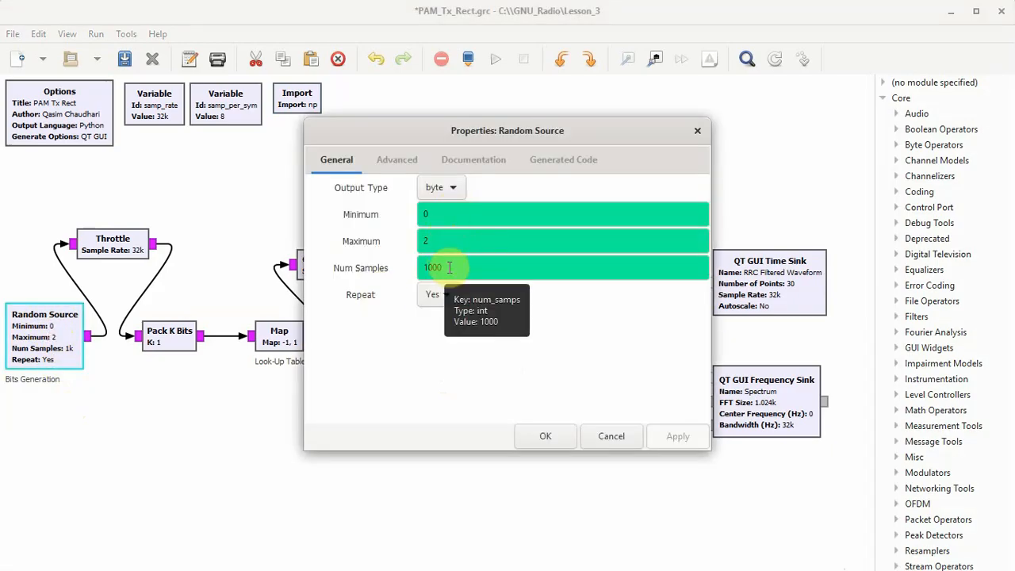
mouse_move(611, 437)
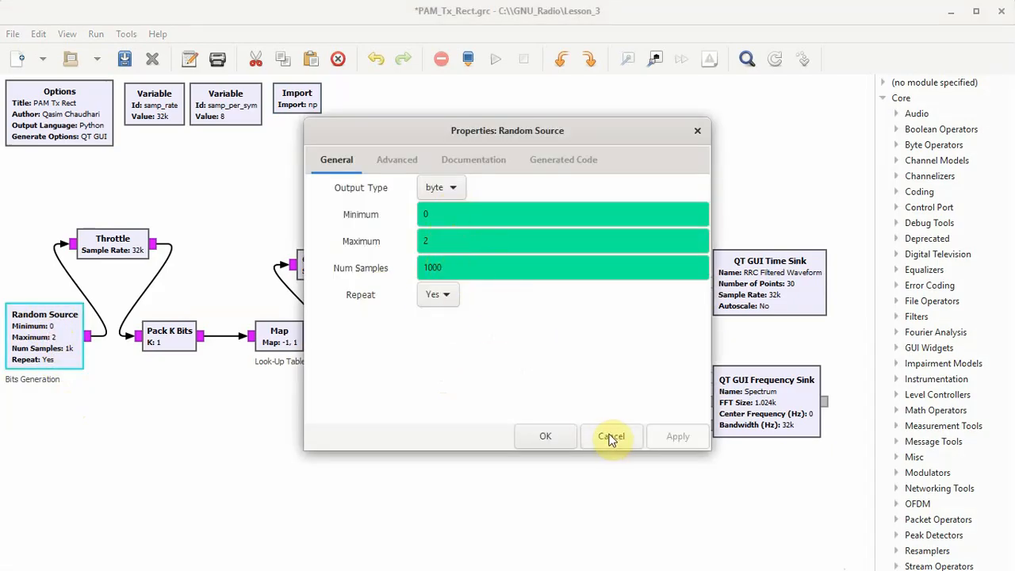
left_click(611, 437)
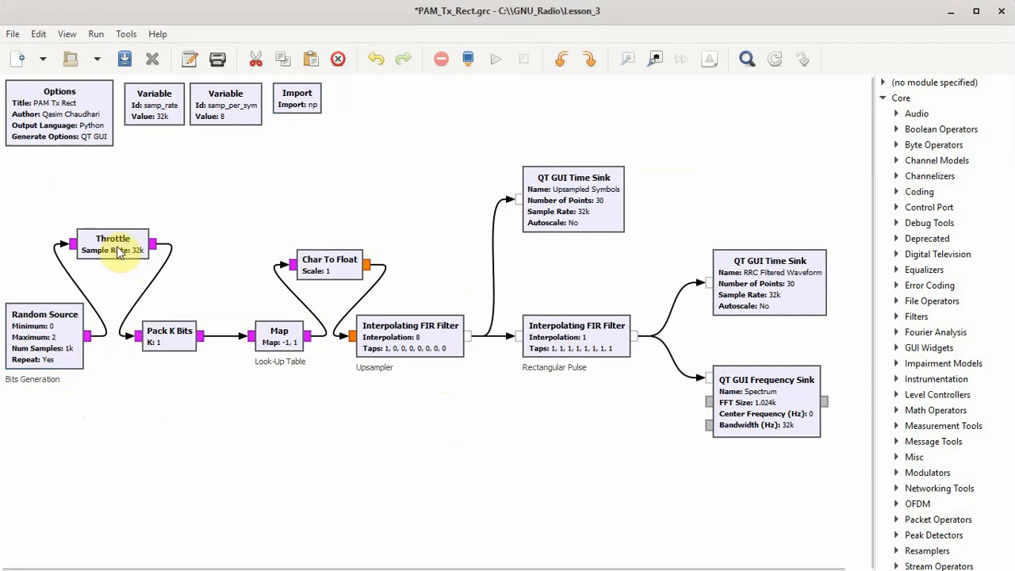
mouse_move(672, 452)
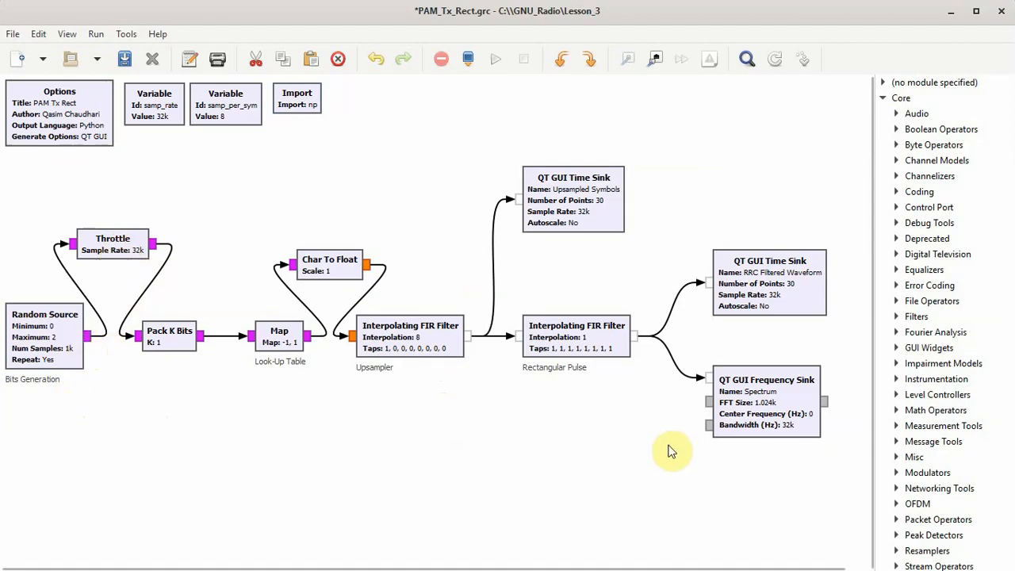
mouse_move(107, 310)
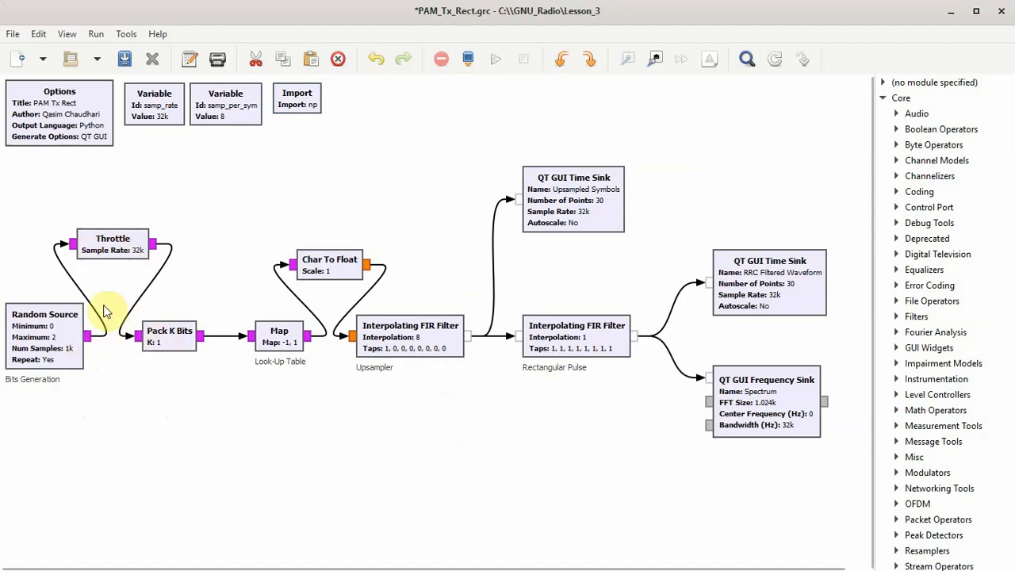
mouse_move(373, 363)
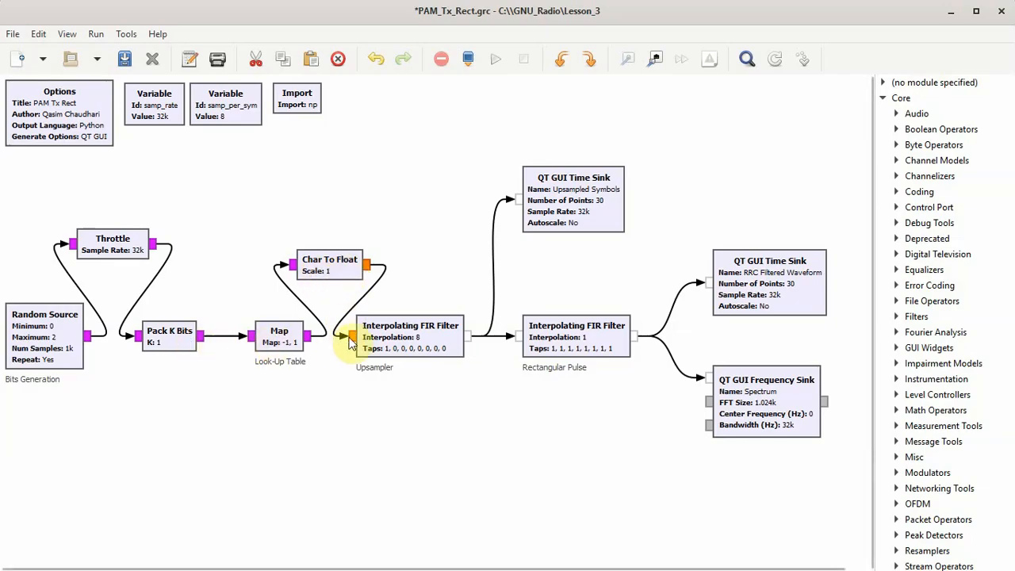
mouse_move(356, 440)
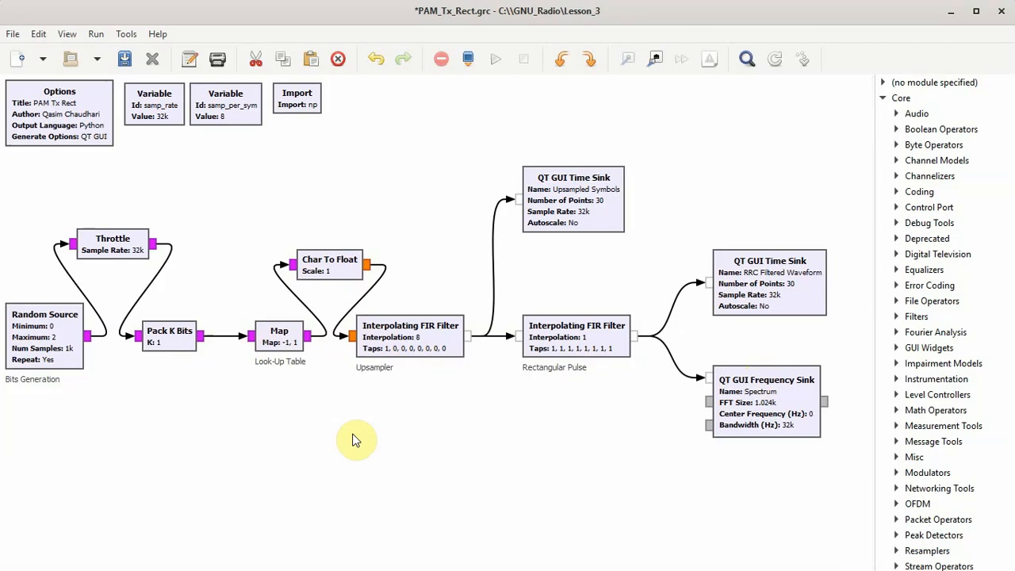
mouse_move(456, 368)
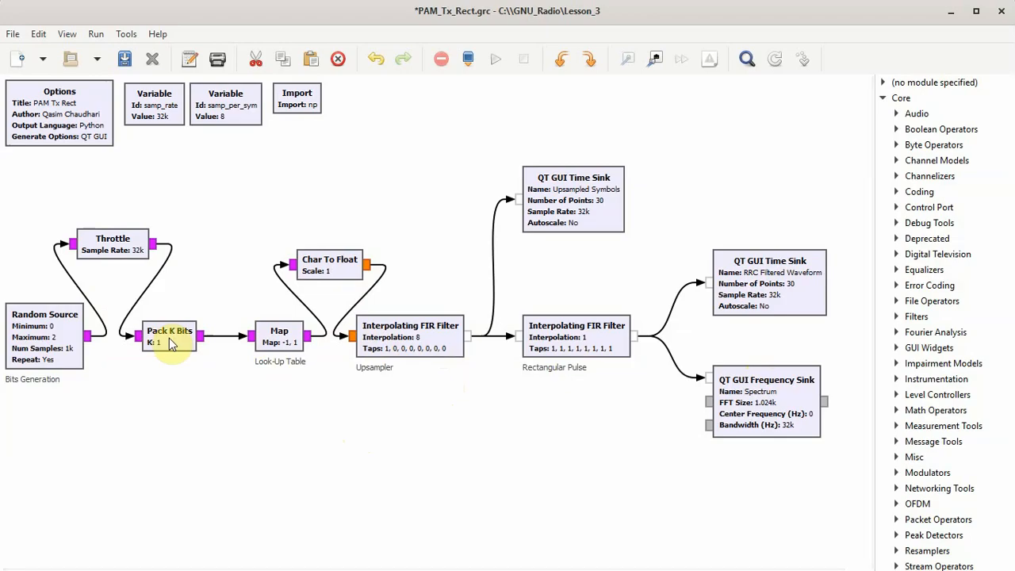
double_click(169, 336)
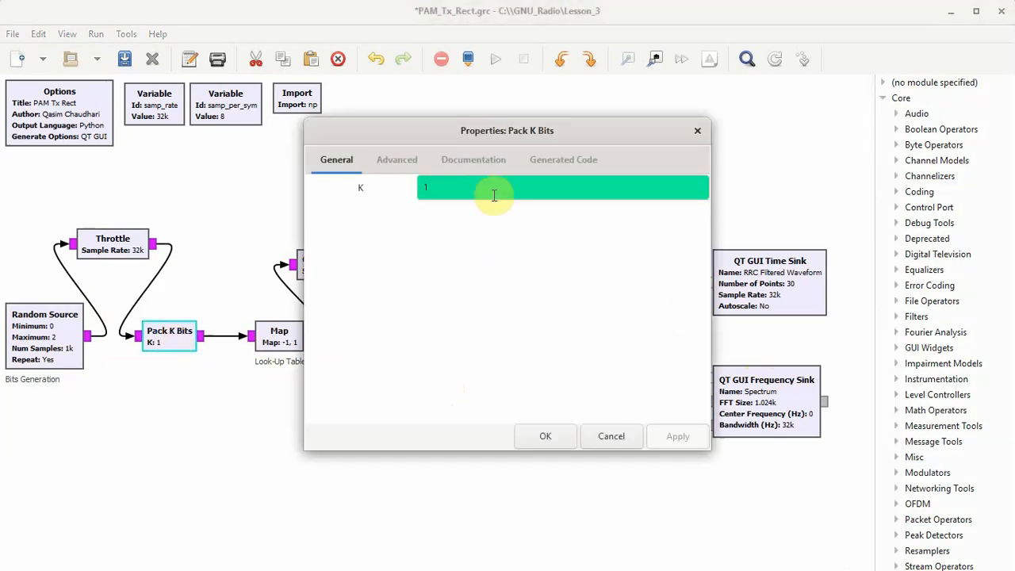
left_click(545, 436)
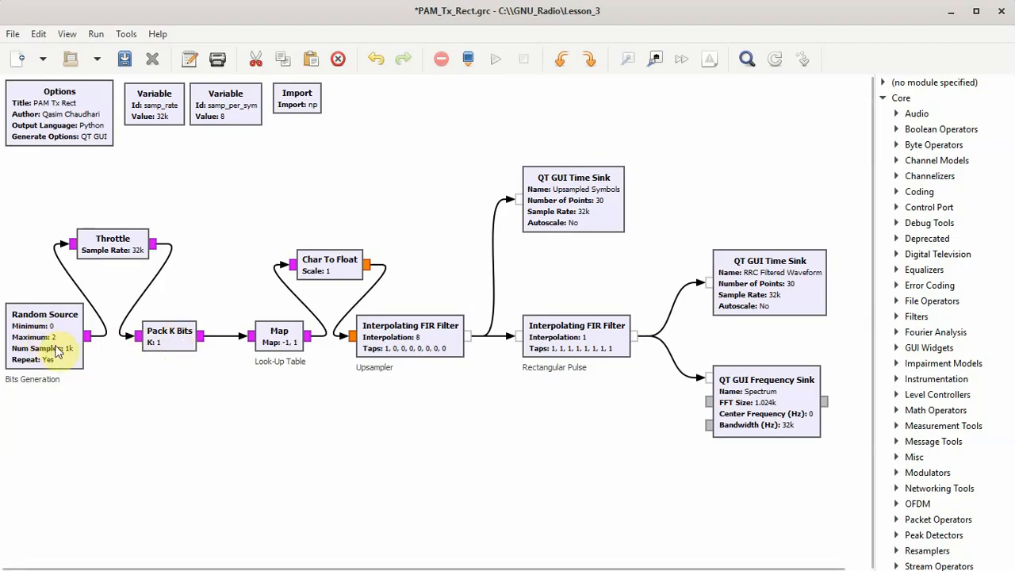
left_click(169, 336)
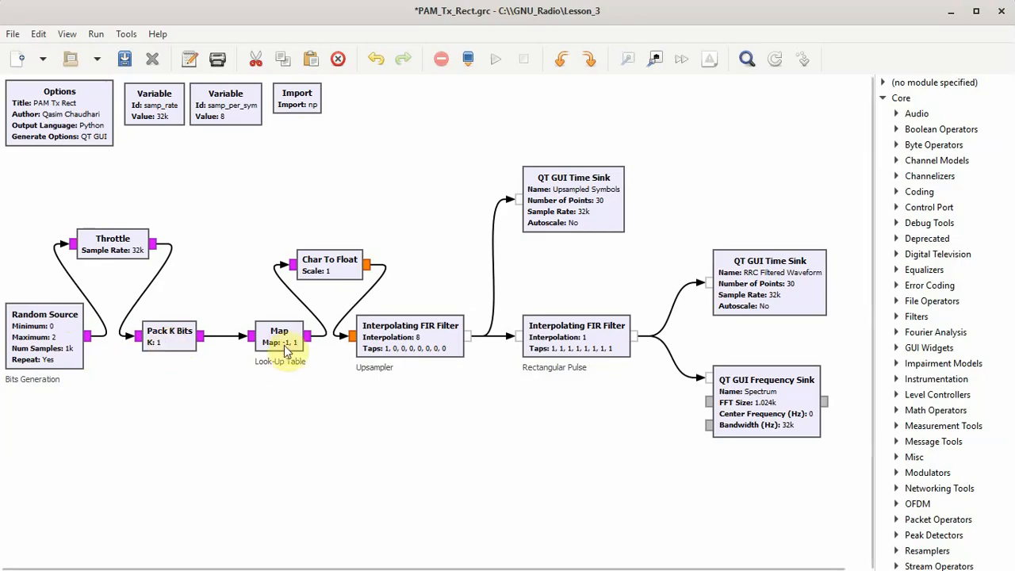
double_click(279, 336)
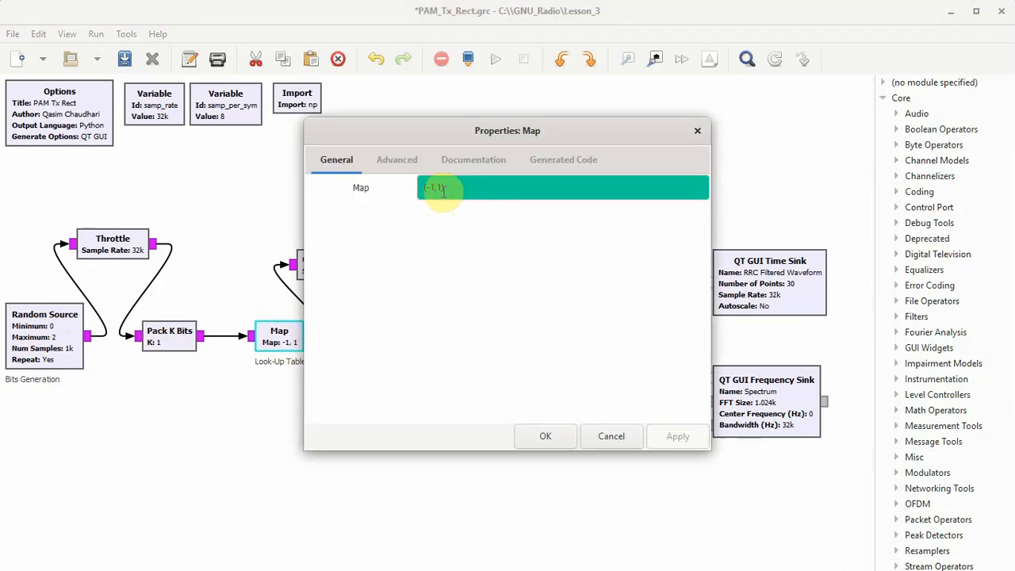
left_click(545, 436)
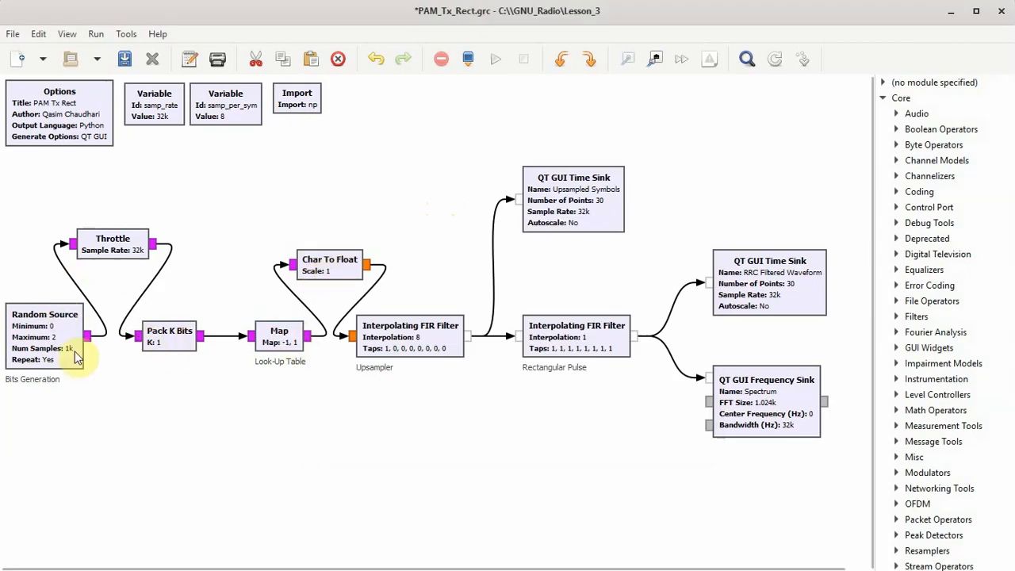
double_click(45, 334)
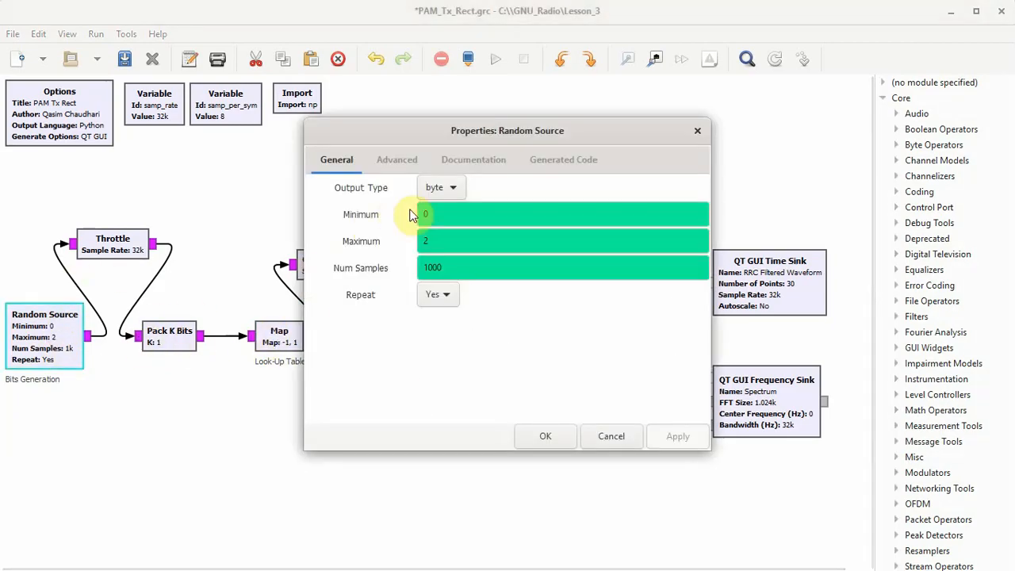
left_click(545, 436)
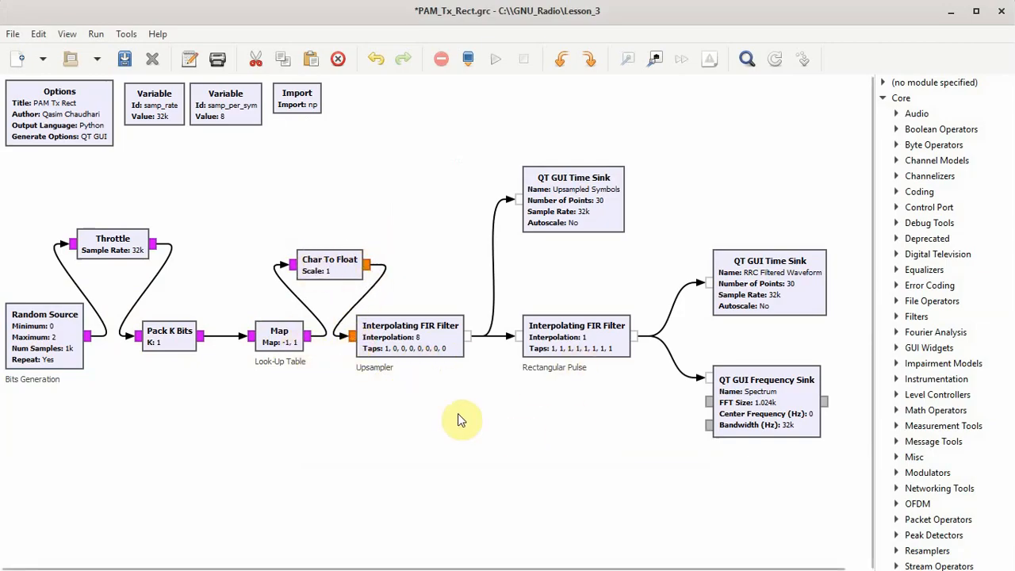
mouse_move(455, 378)
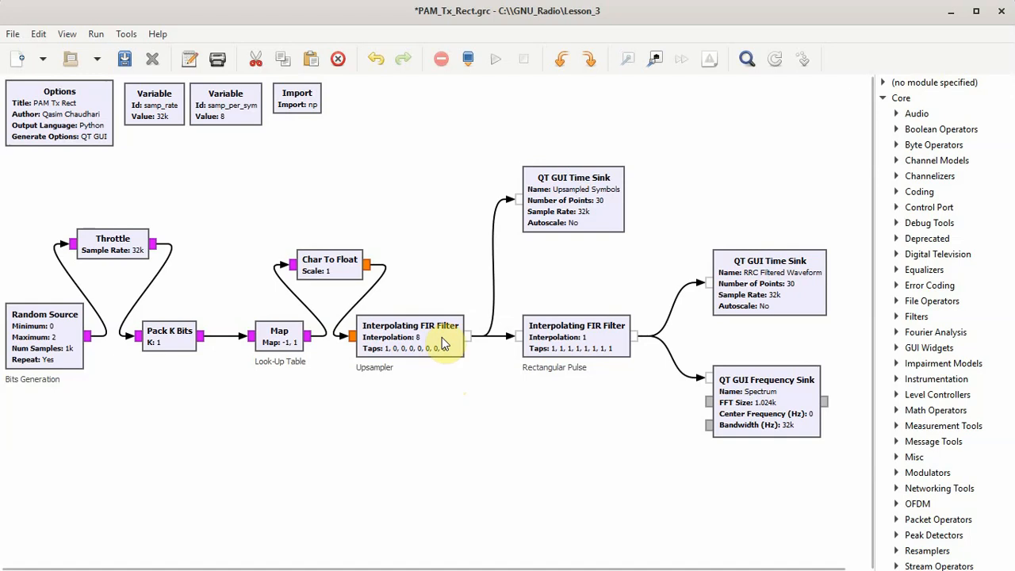
mouse_move(508, 355)
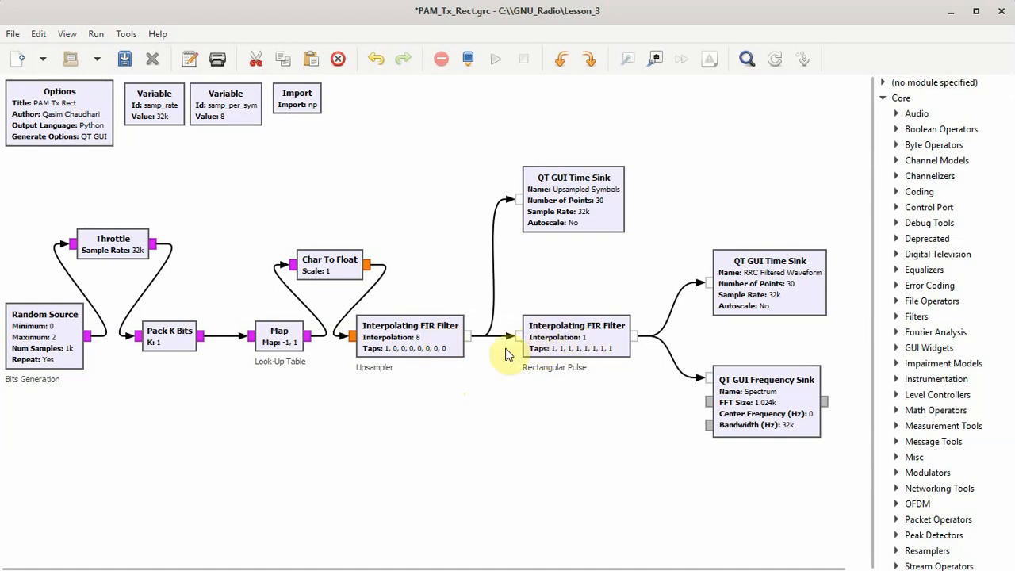
mouse_move(420, 353)
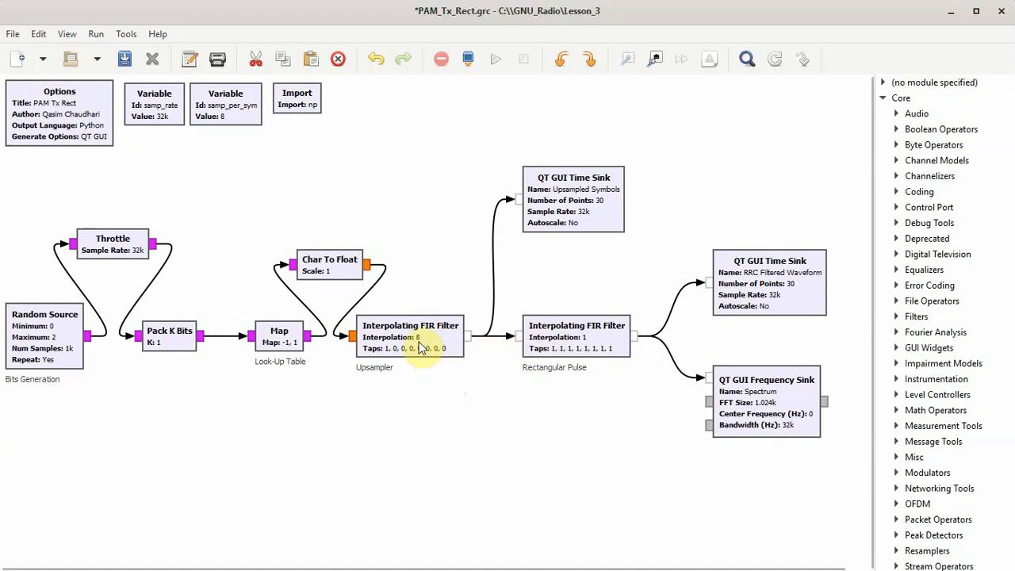
mouse_move(413, 365)
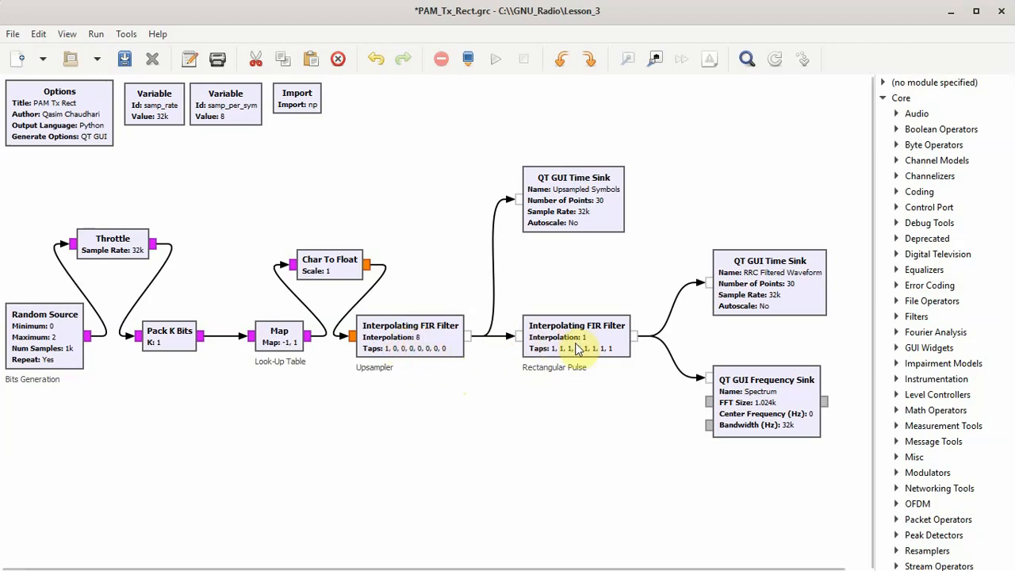
mouse_move(380, 353)
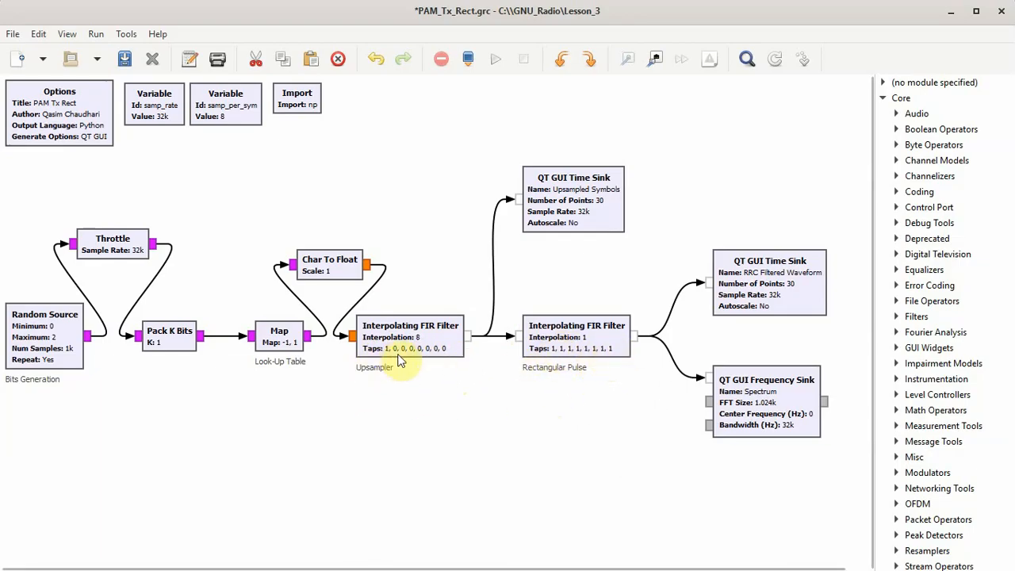
mouse_move(449, 373)
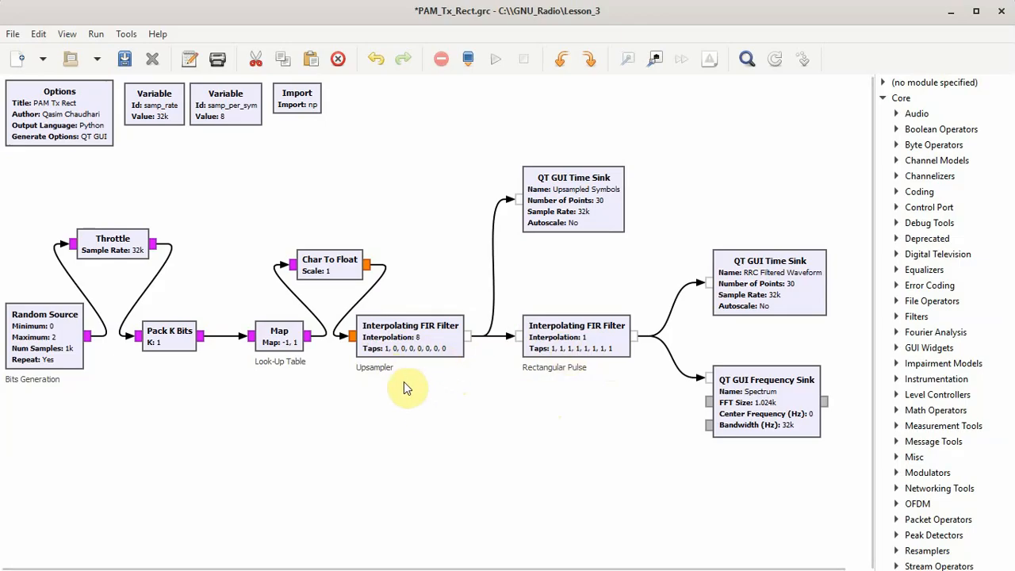
mouse_move(410, 390)
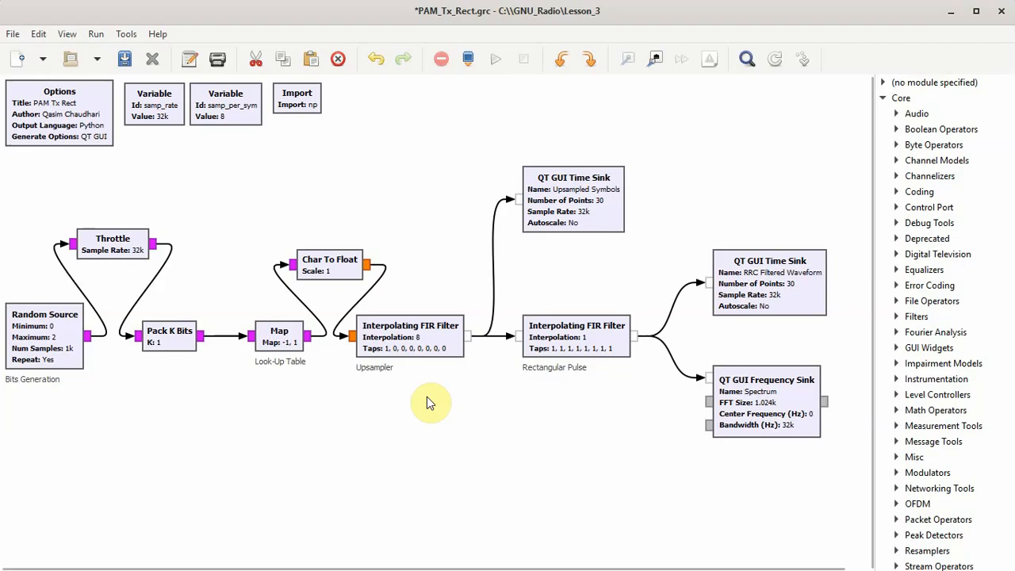
View the Upsampler Interpolating FIR Filter's taps and cancel without changes
left_click(410, 336)
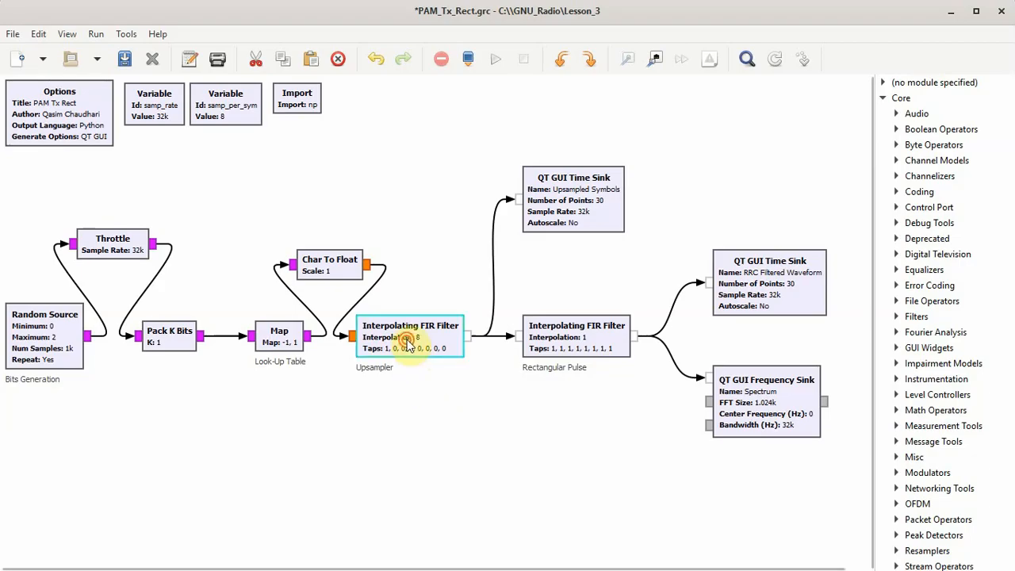
double_click(410, 333)
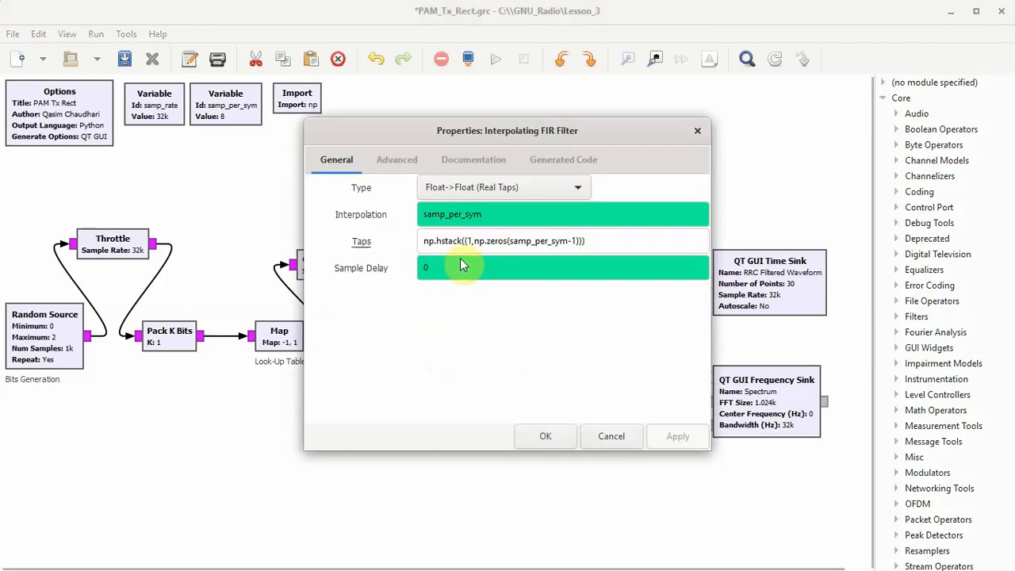
mouse_move(484, 240)
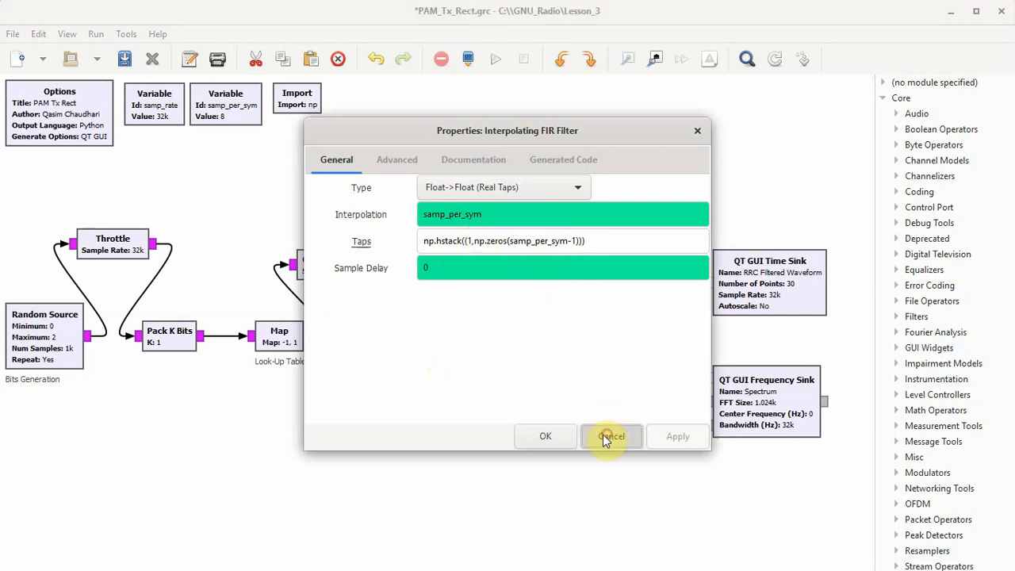
left_click(611, 436)
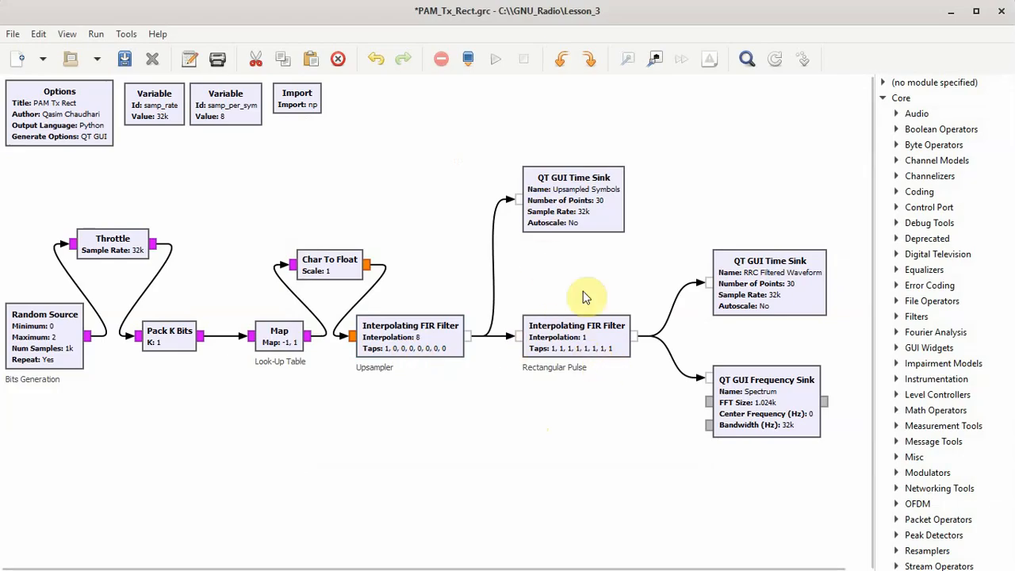
mouse_move(537, 358)
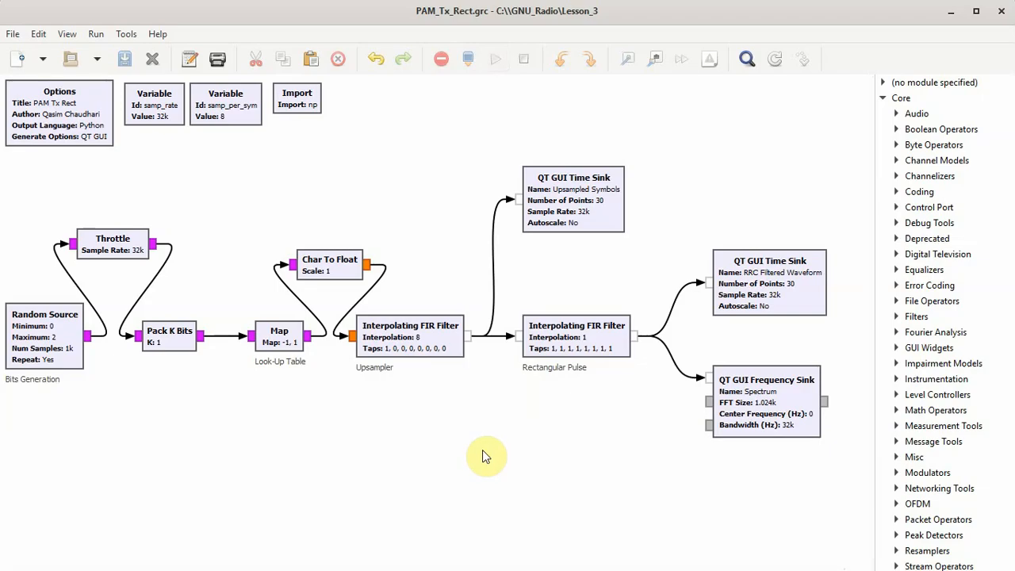
left_click(496, 59)
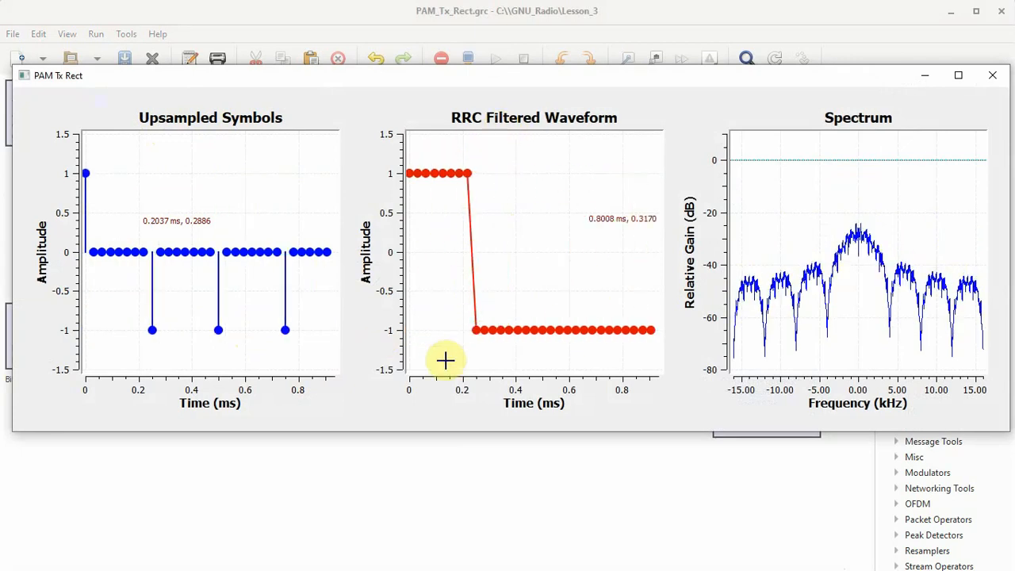
left_click(992, 75)
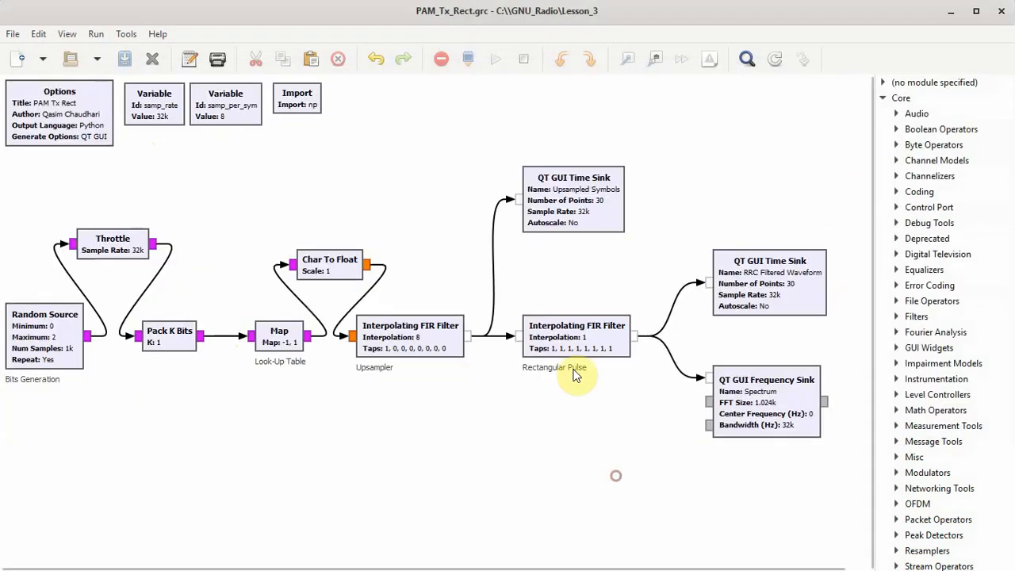
left_click(495, 59)
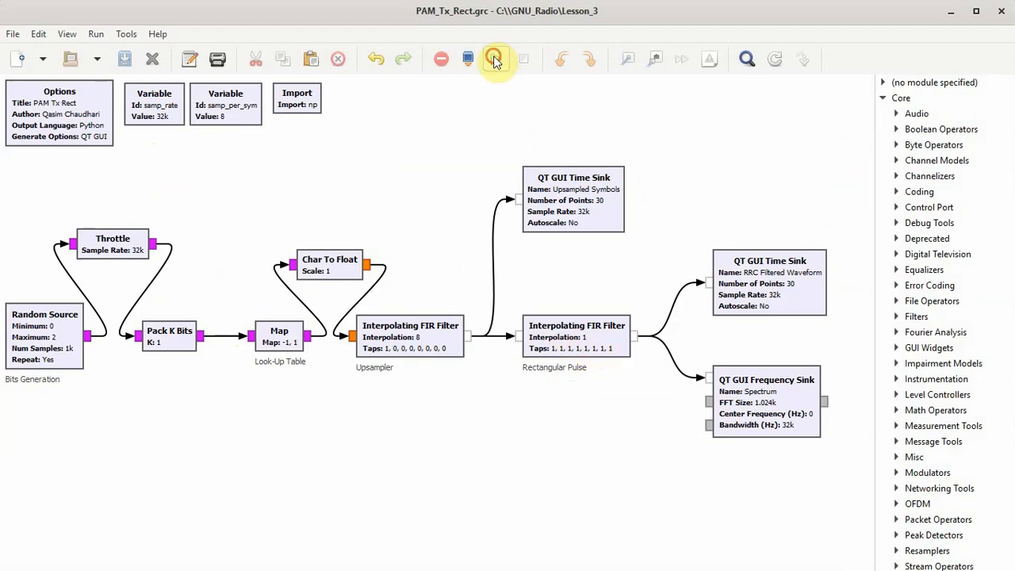
left_click(495, 58)
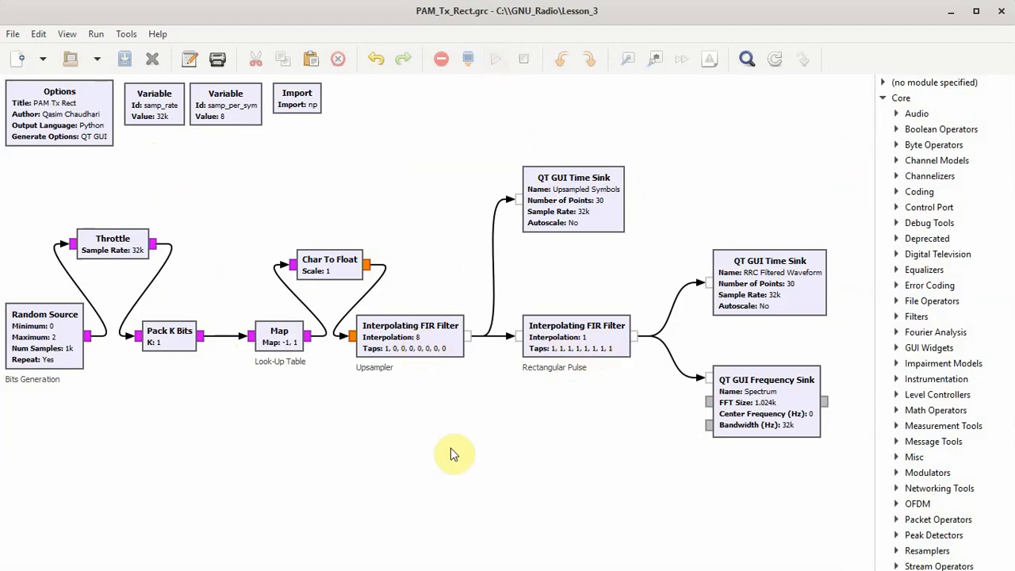
left_click(495, 58)
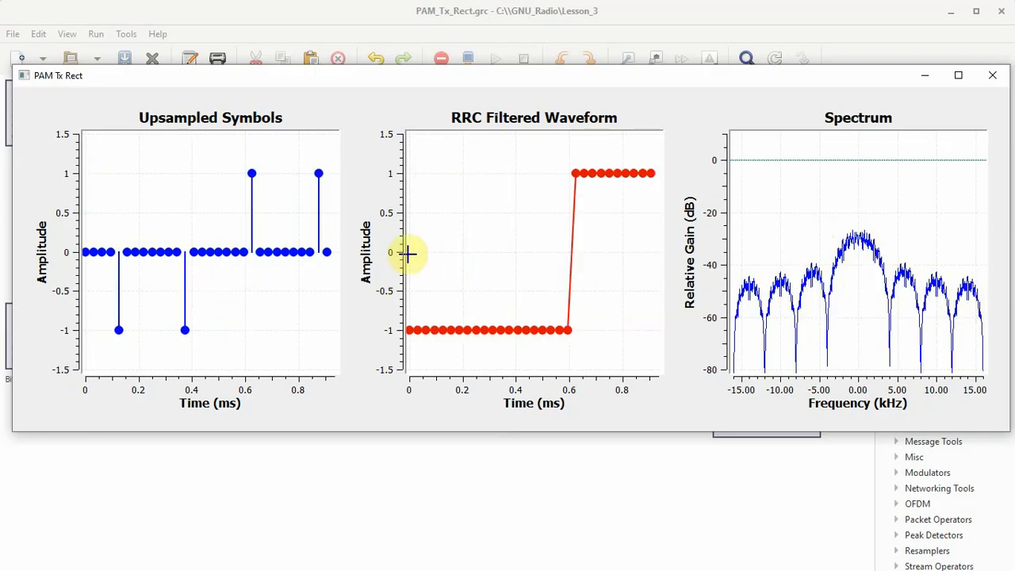
left_click(992, 75)
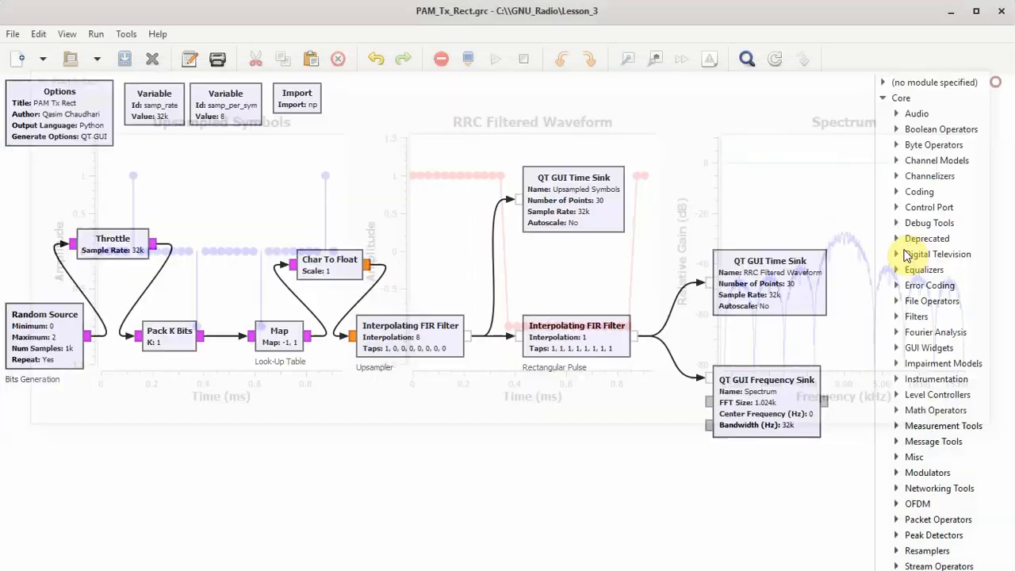
left_click(523, 59)
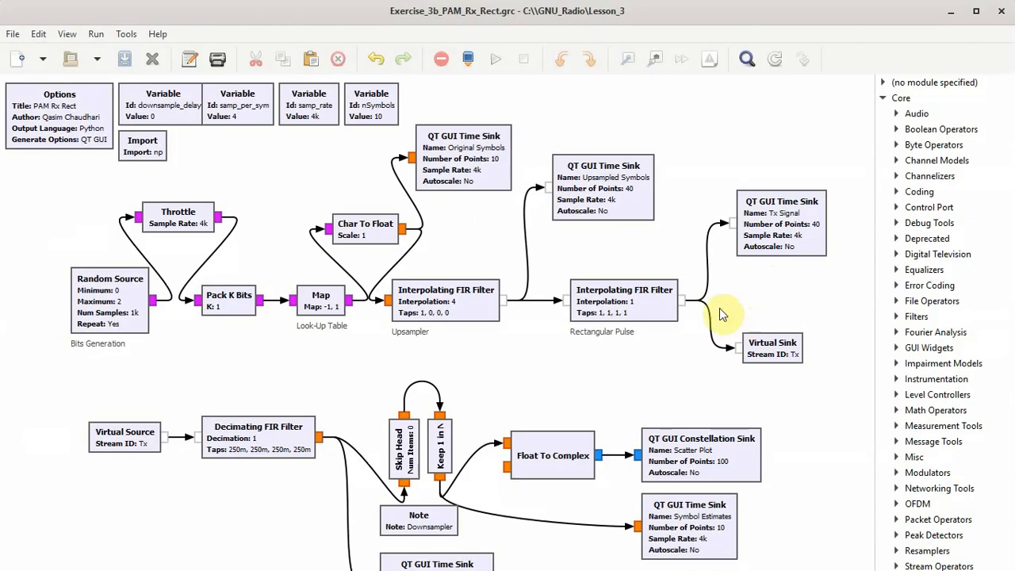
mouse_move(564, 325)
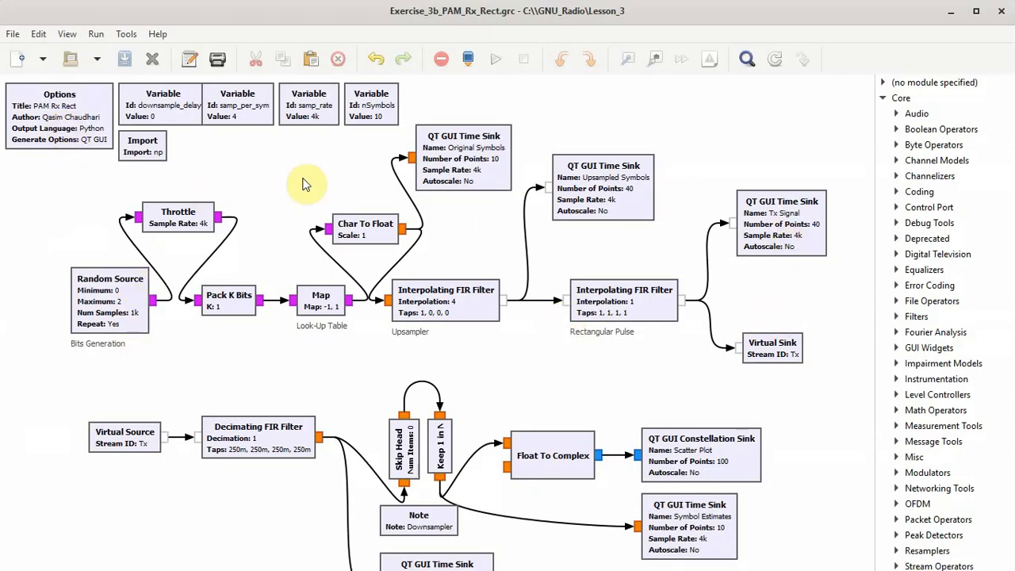
mouse_move(387, 347)
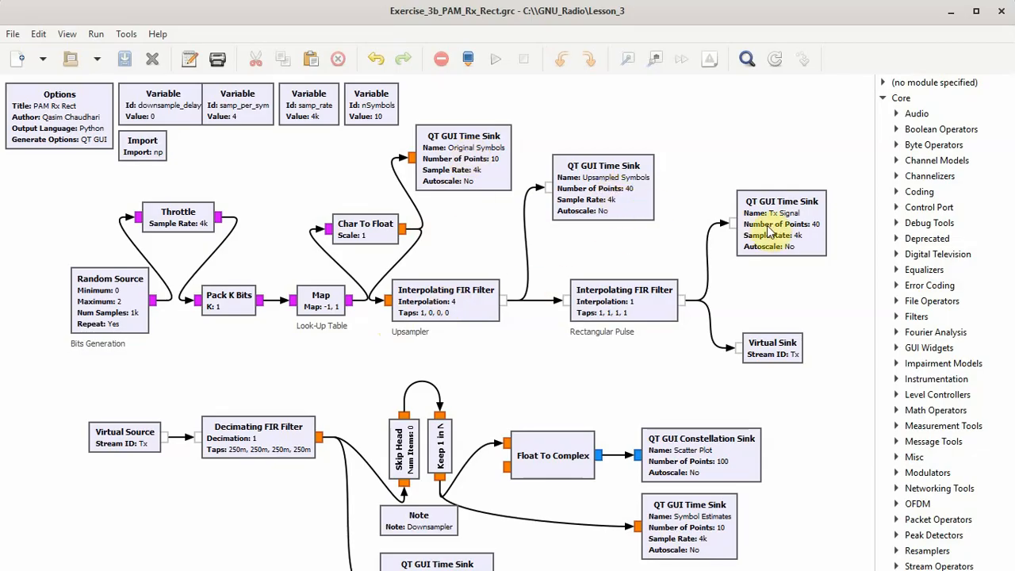
mouse_move(659, 263)
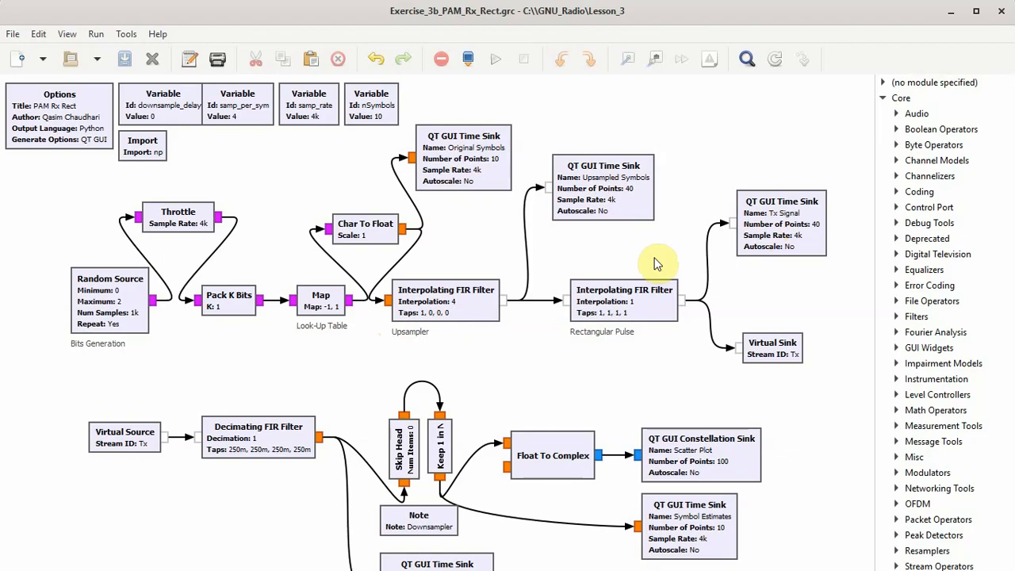
mouse_move(643, 274)
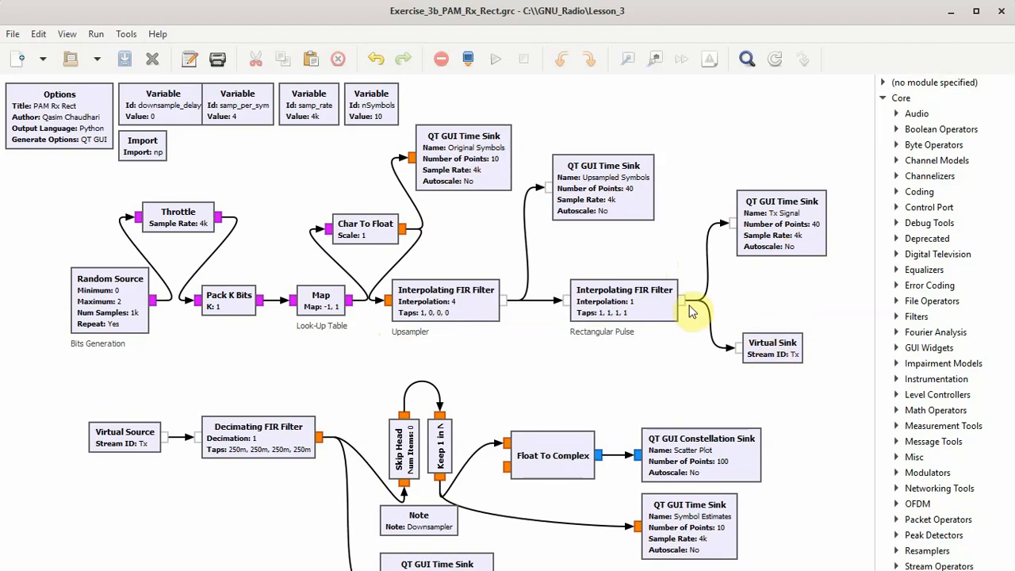
mouse_move(686, 308)
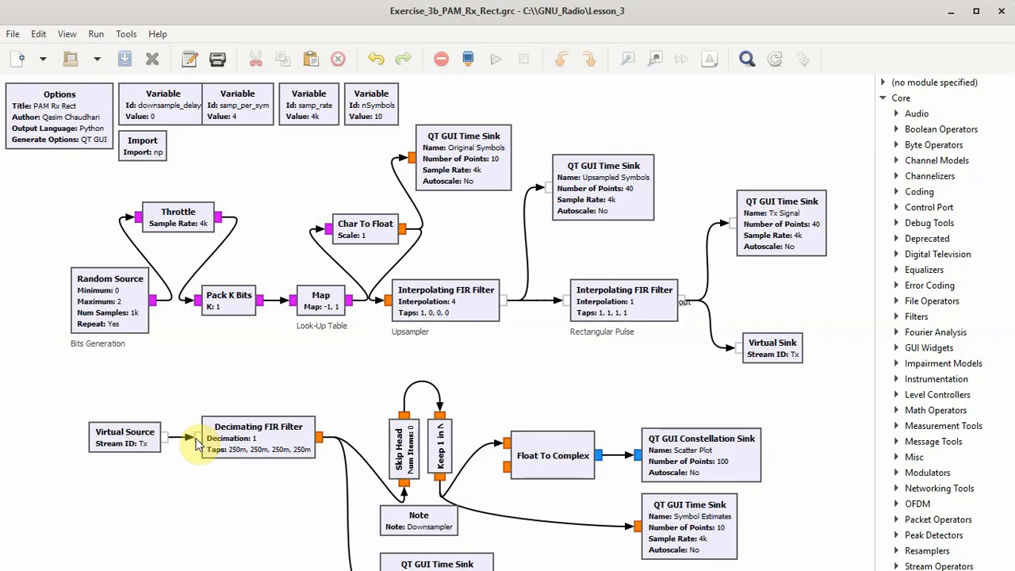
mouse_move(153, 478)
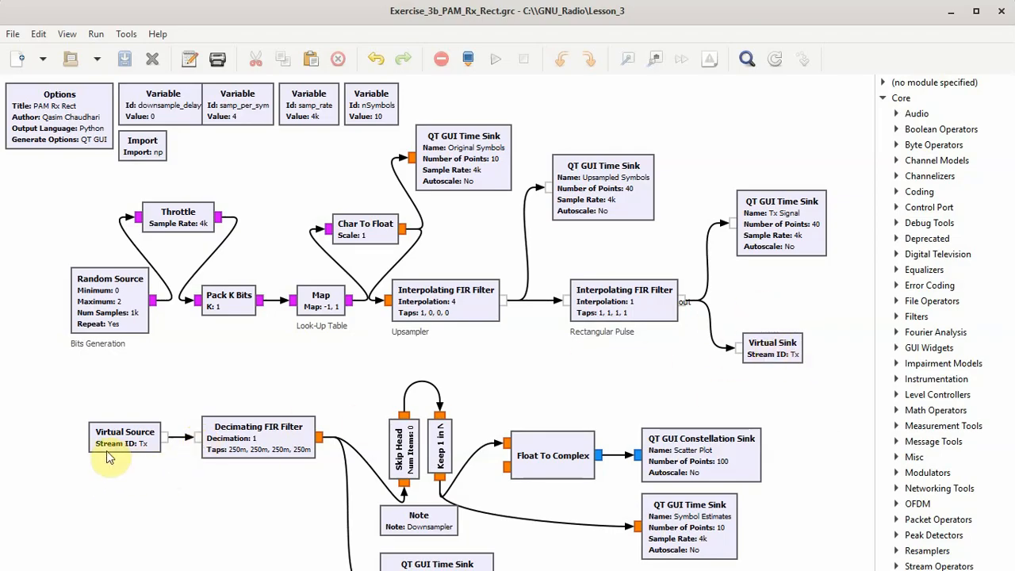
left_click(135, 445)
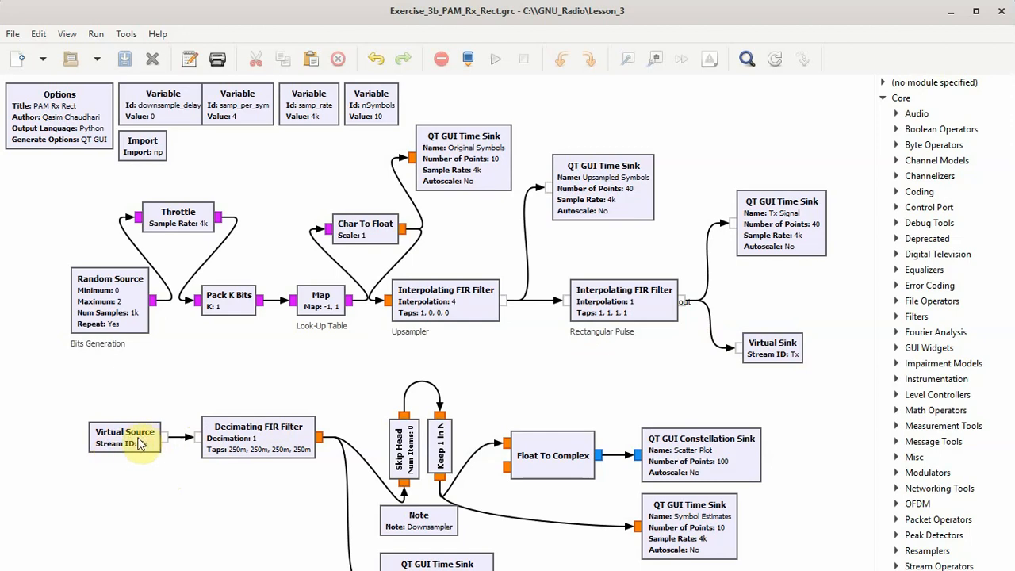
left_click(124, 439)
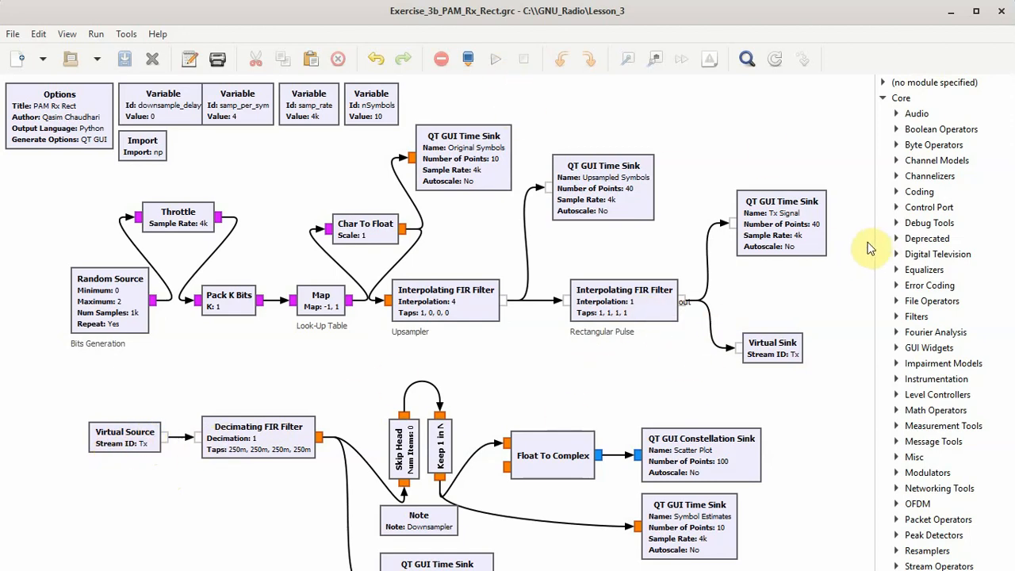
mouse_move(333, 158)
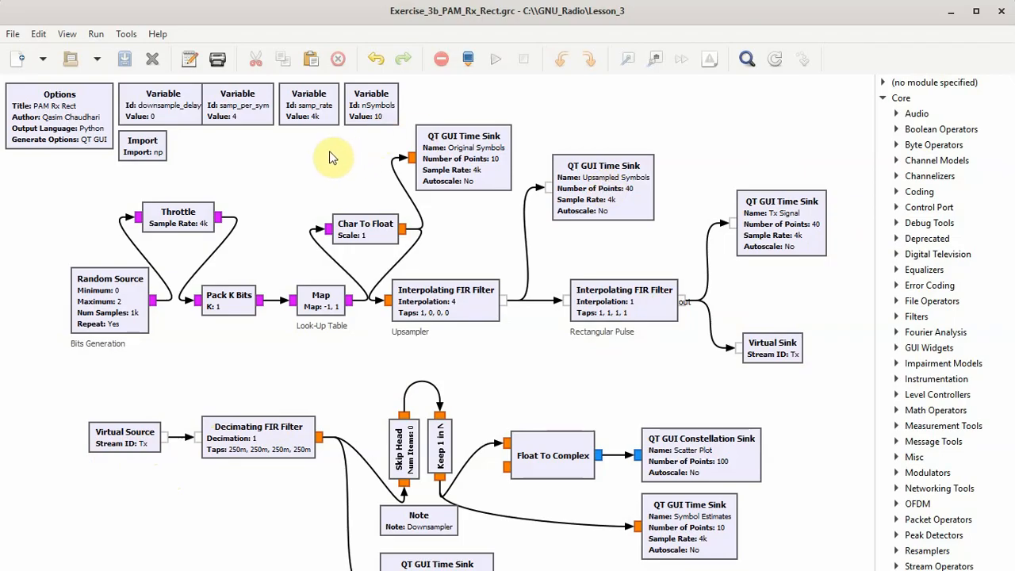
mouse_move(645, 222)
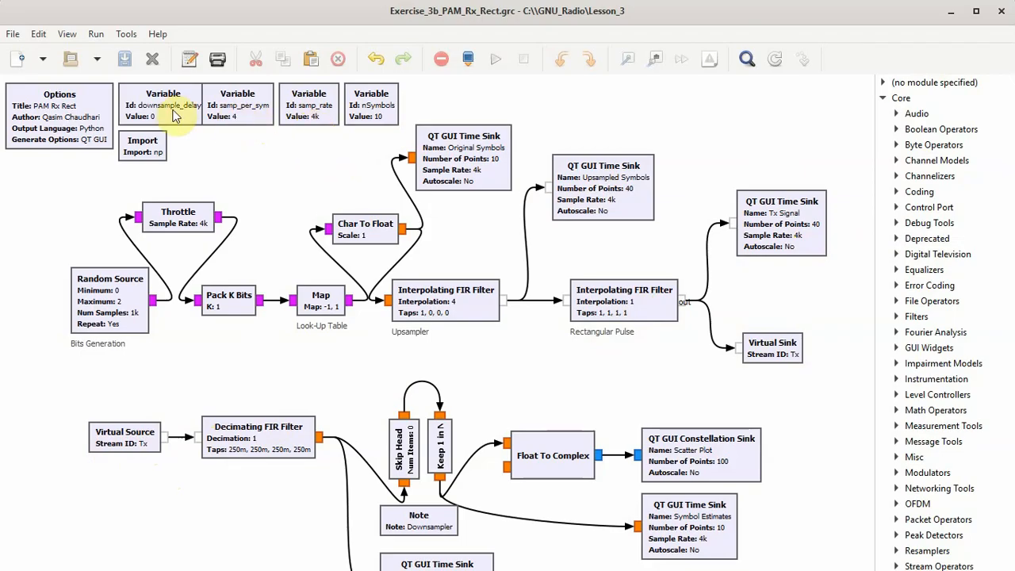
double_click(162, 104)
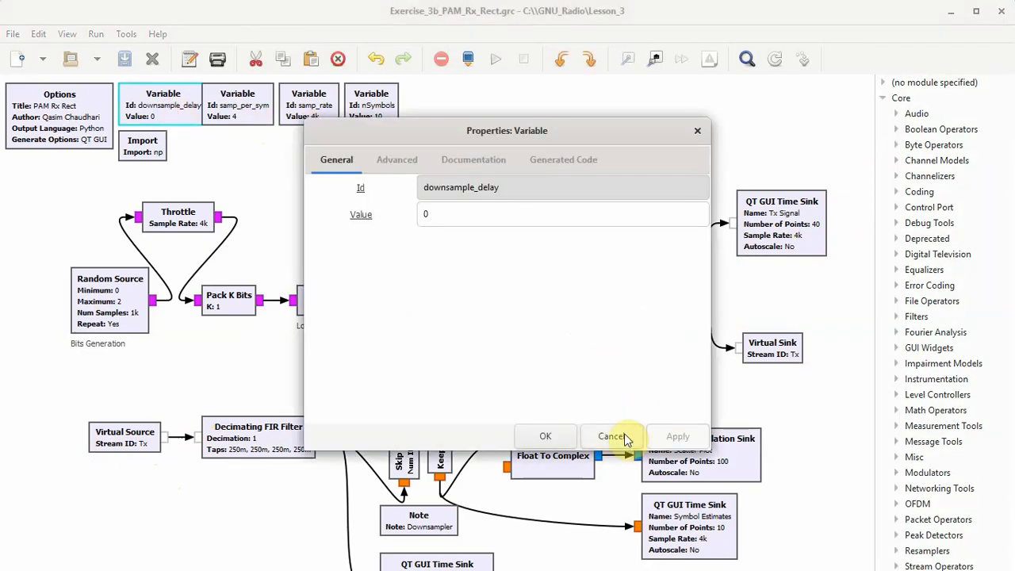
left_click(611, 436)
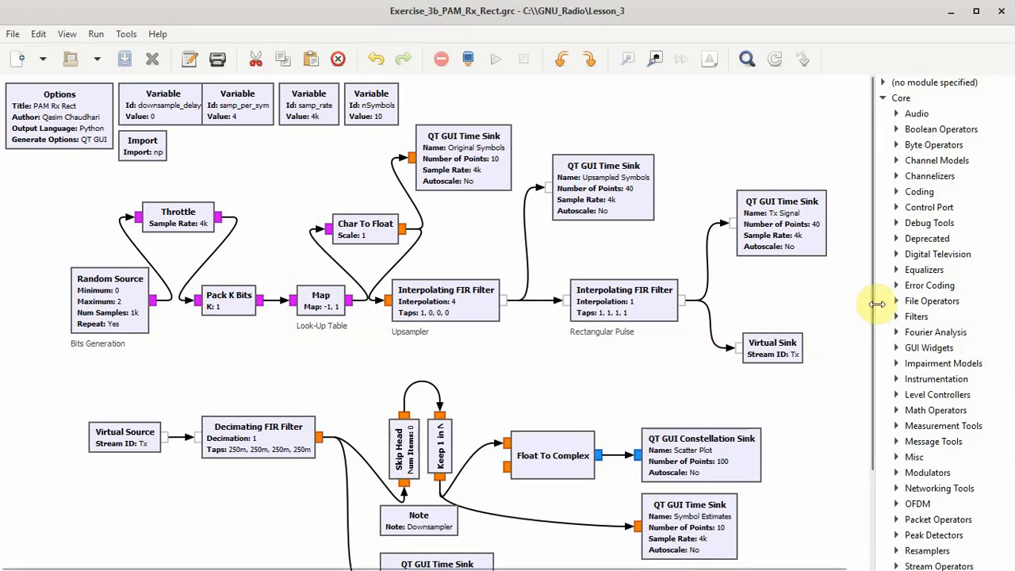
mouse_move(874, 239)
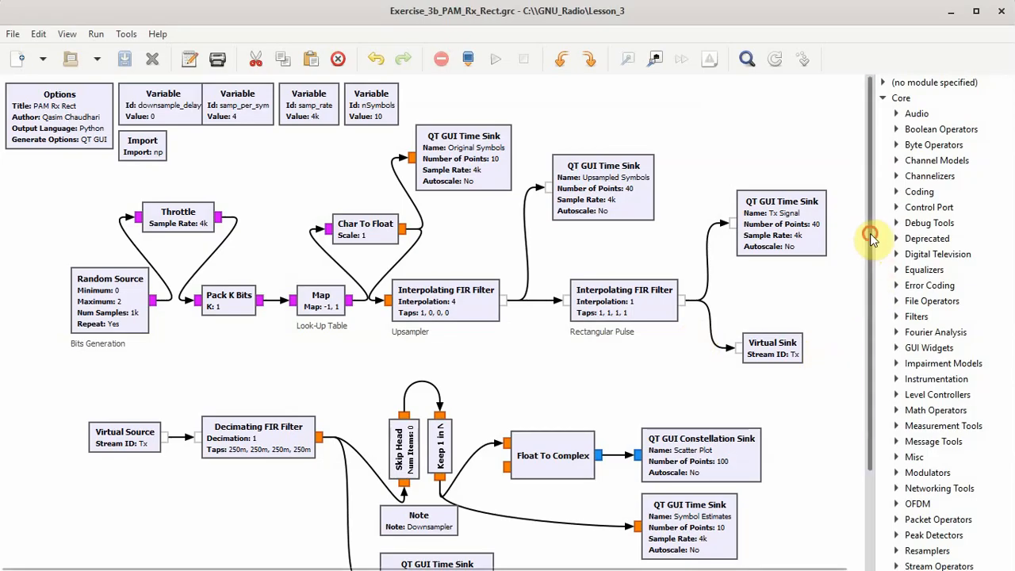
scroll("down", 3)
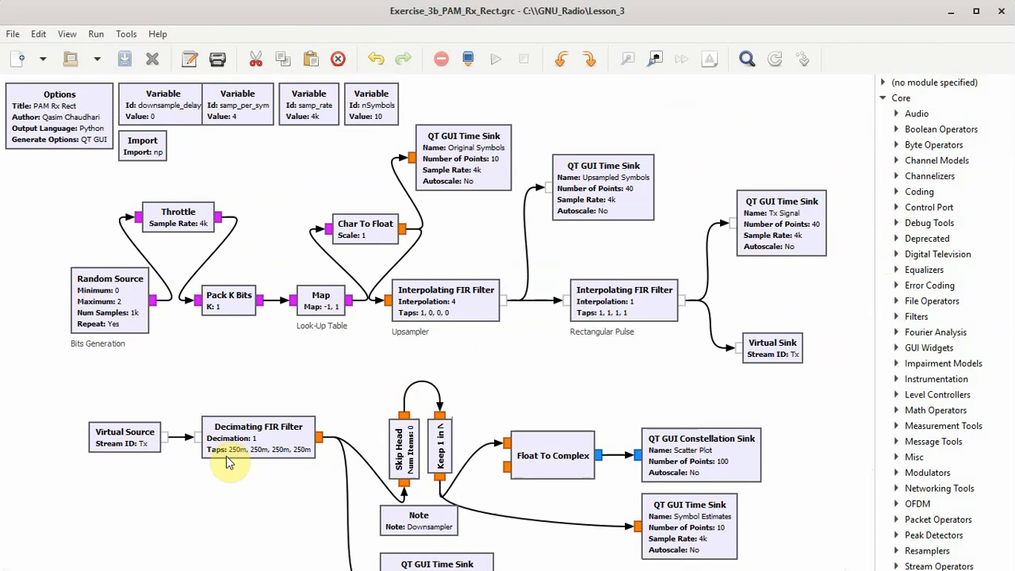
mouse_move(258, 483)
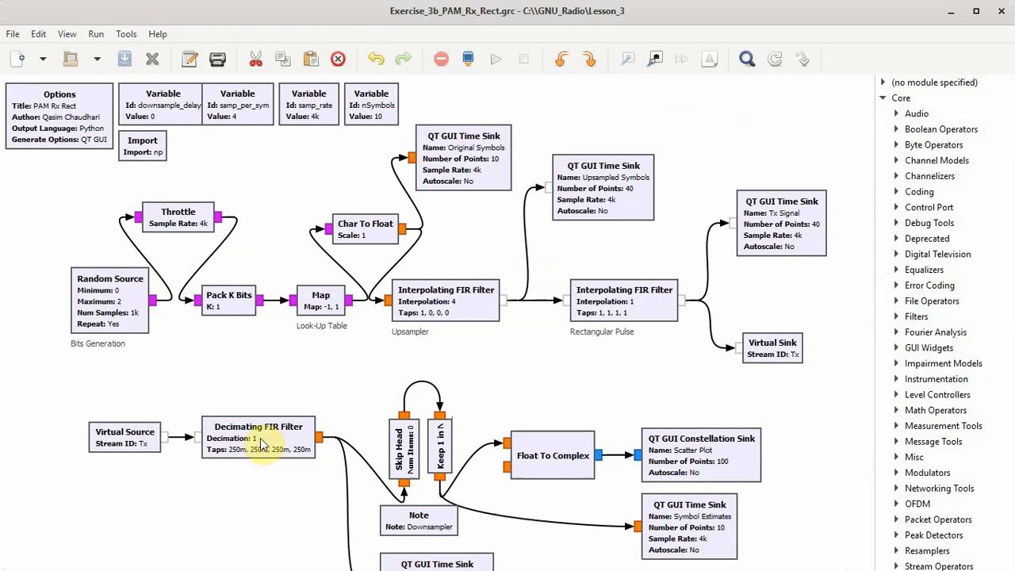
double_click(258, 432)
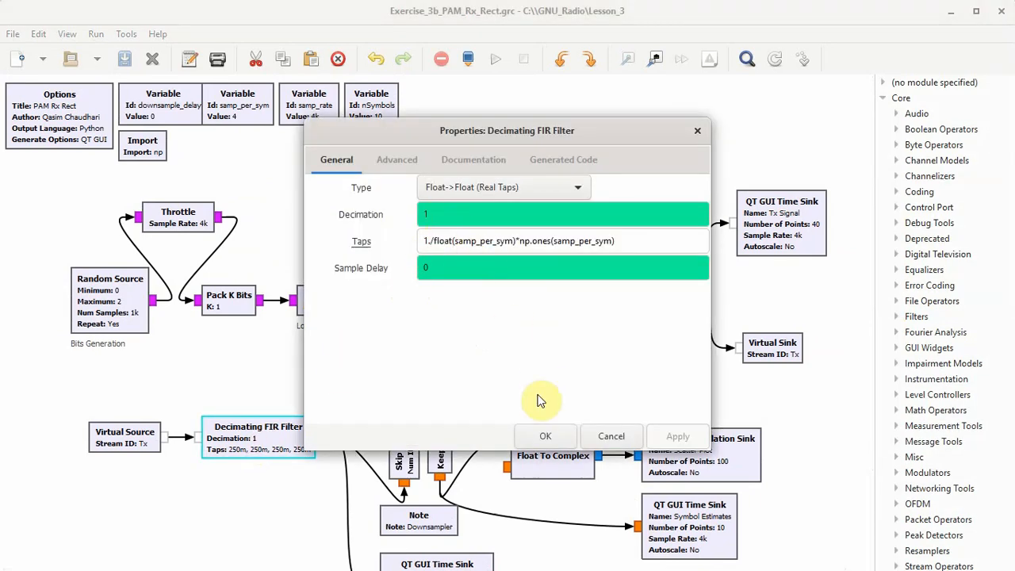
left_click(545, 437)
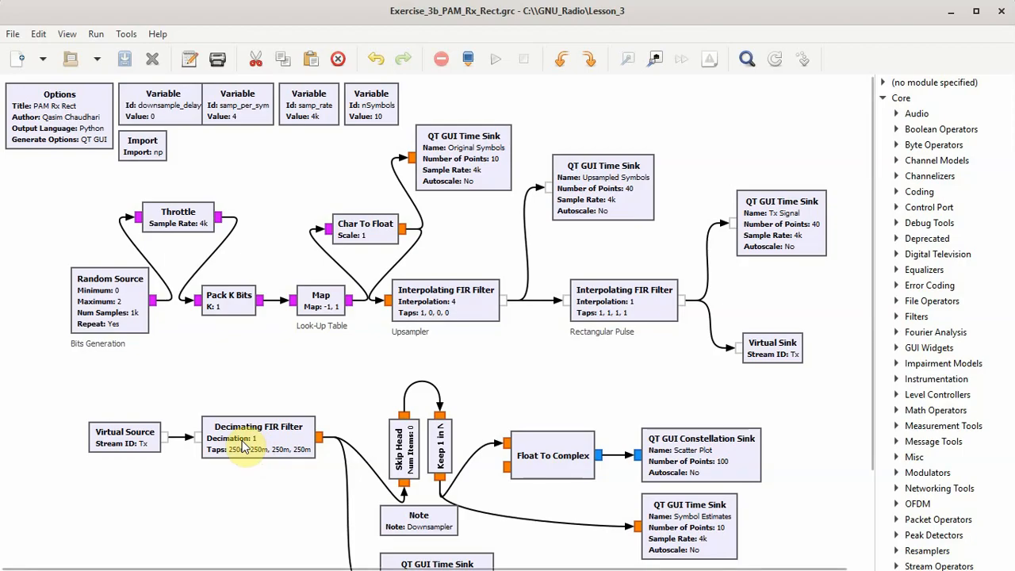
mouse_move(294, 442)
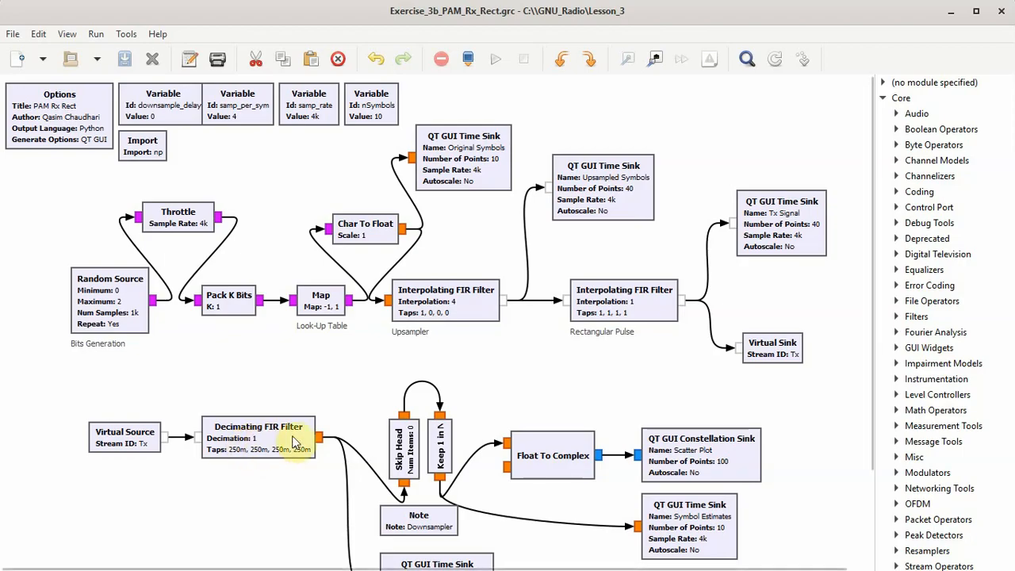
double_click(405, 448)
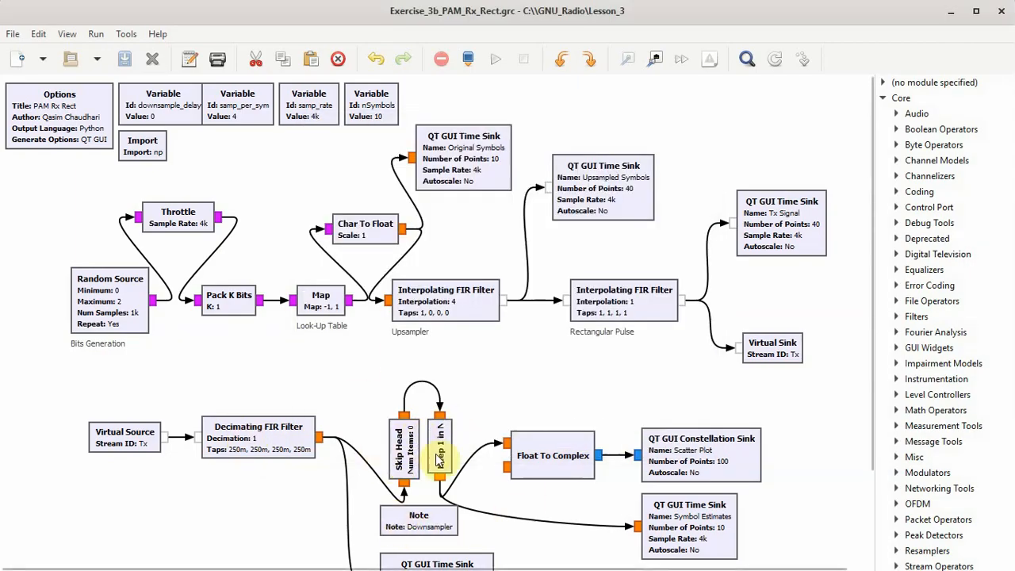
left_click(406, 453)
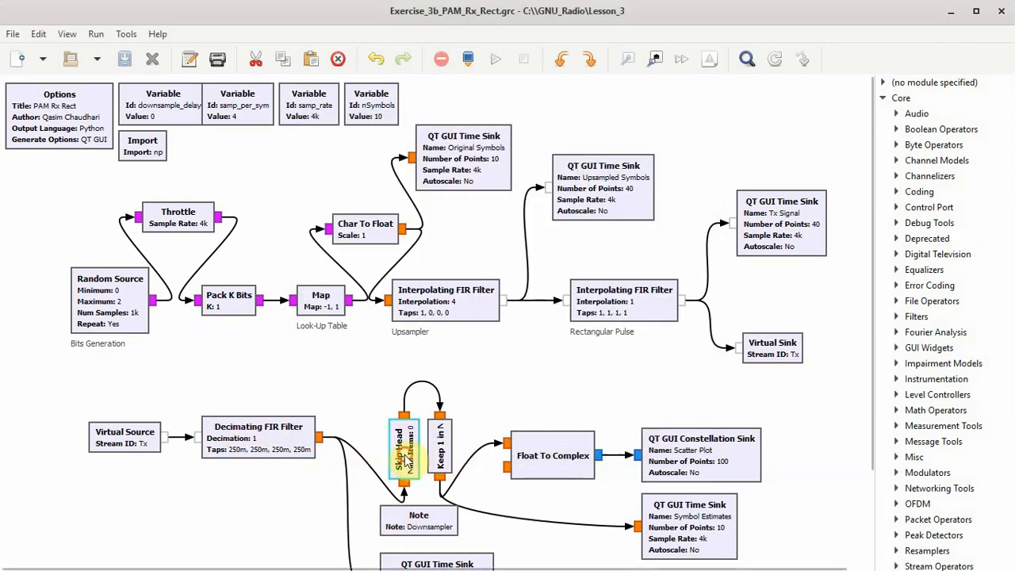
double_click(404, 449)
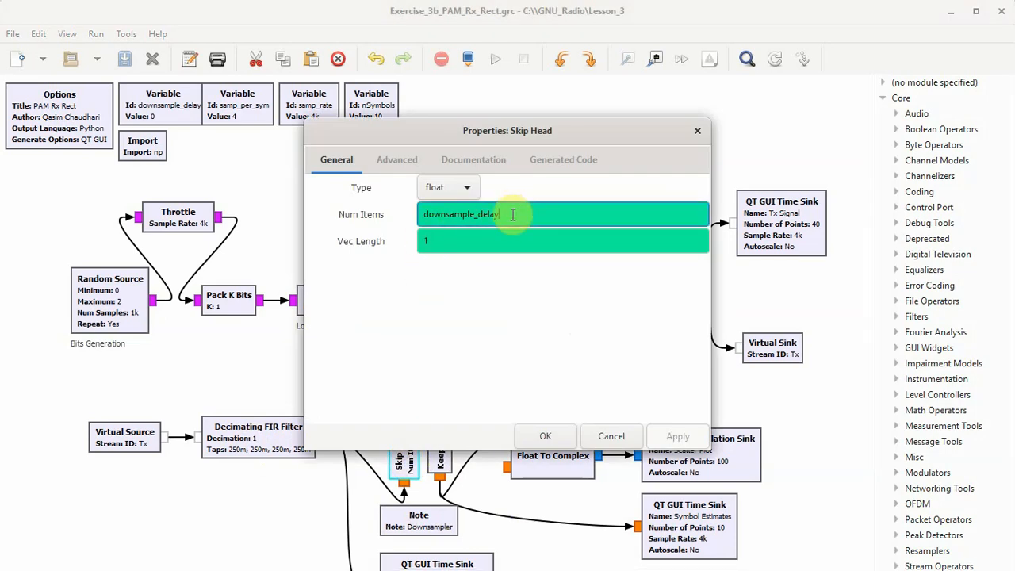
left_click(611, 437)
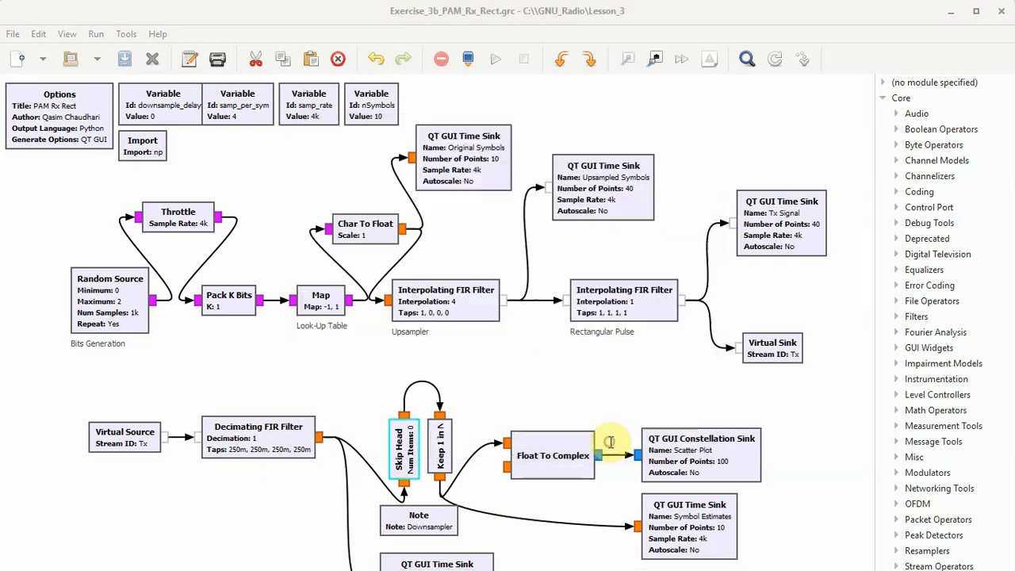
double_click(440, 444)
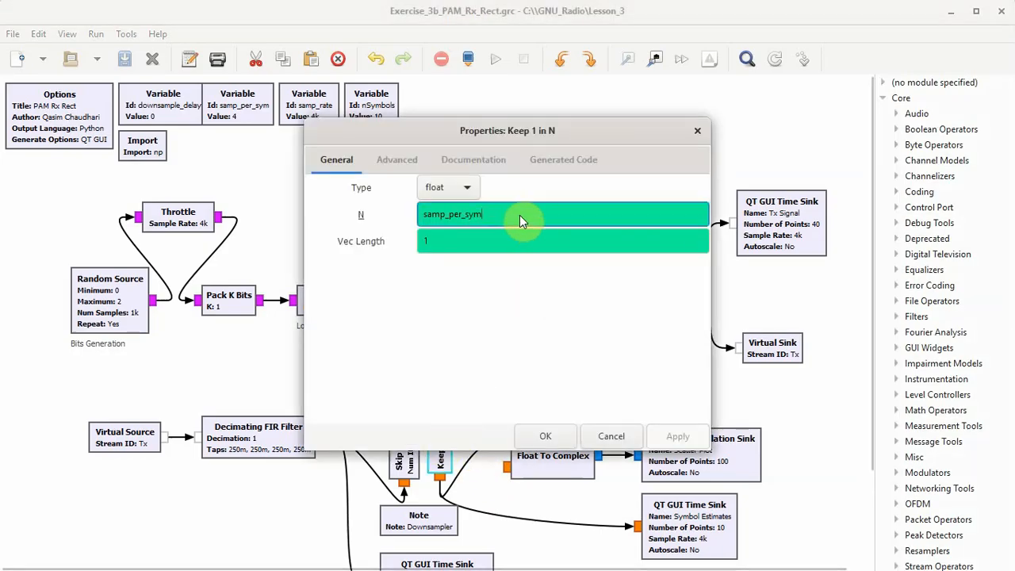
mouse_move(552, 136)
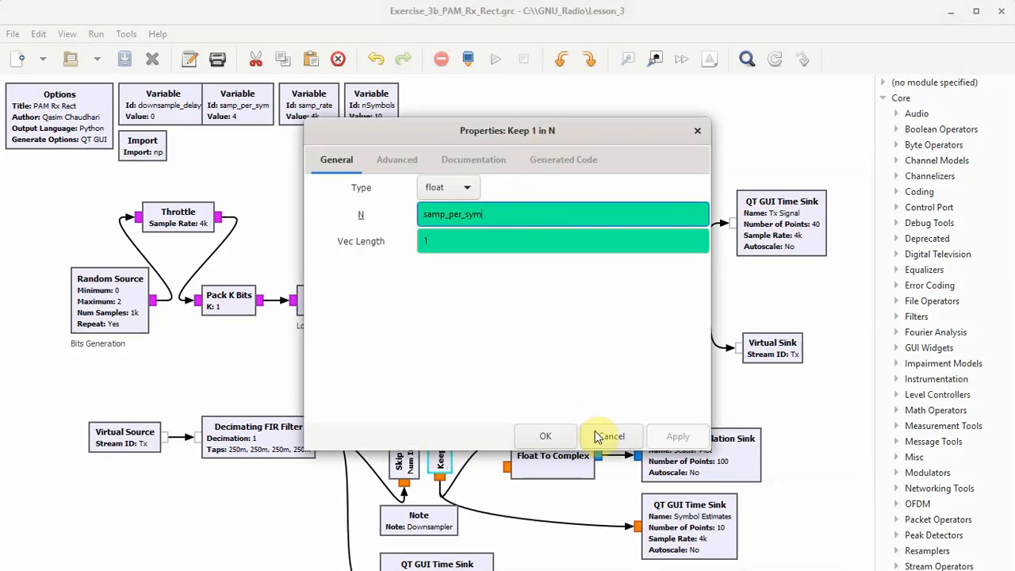
left_click(611, 436)
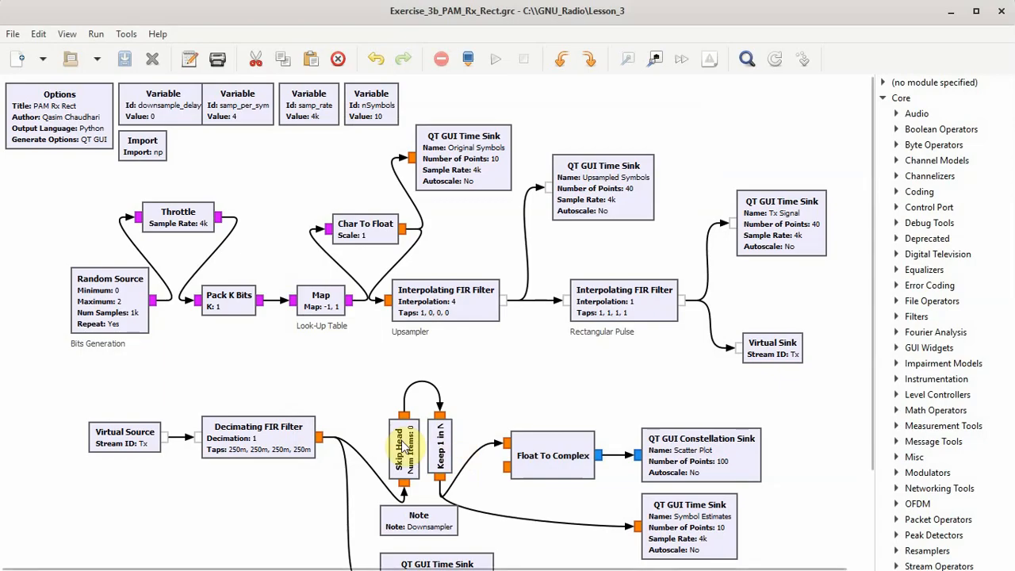
double_click(406, 442)
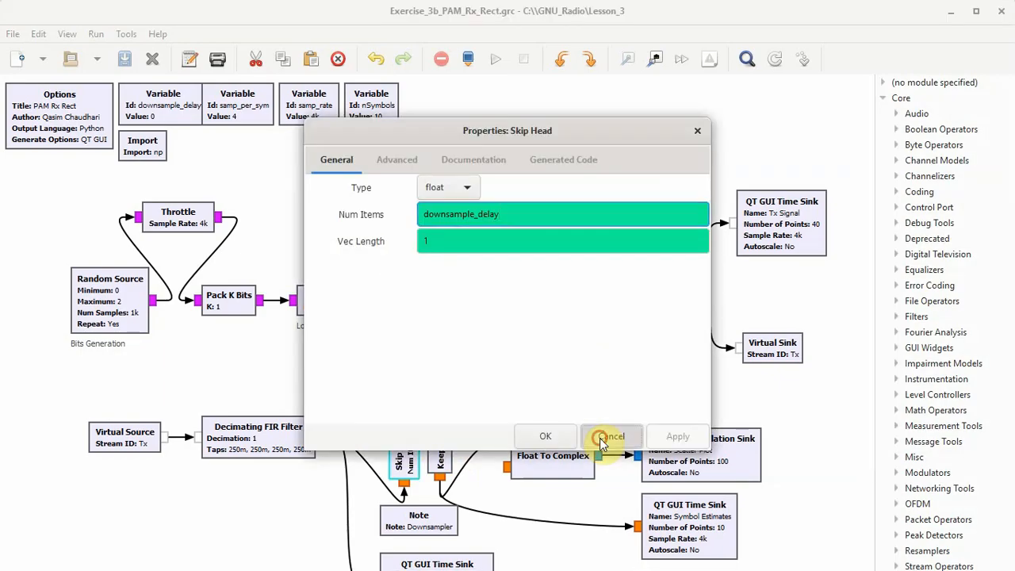
left_click(611, 436)
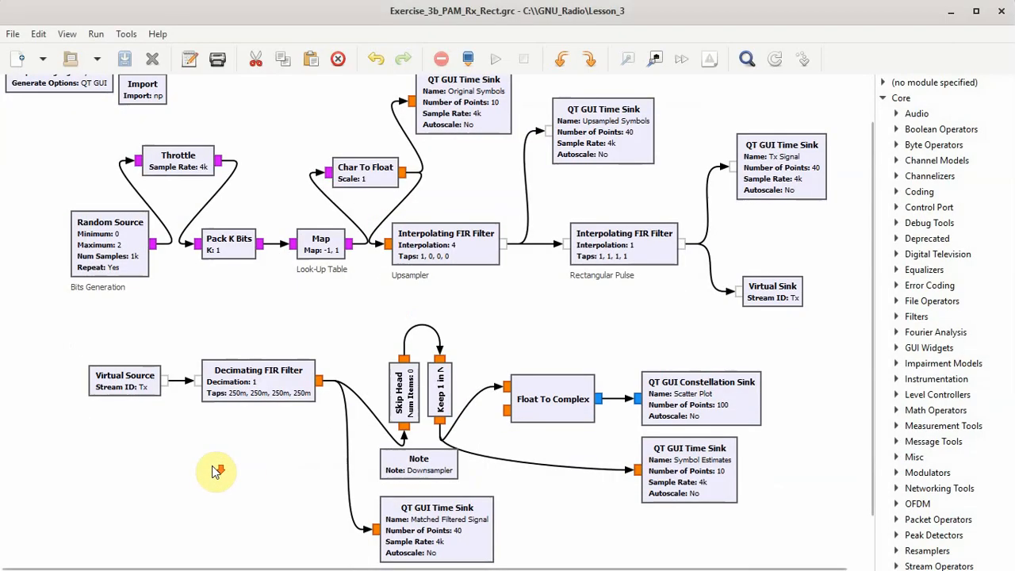
mouse_move(369, 482)
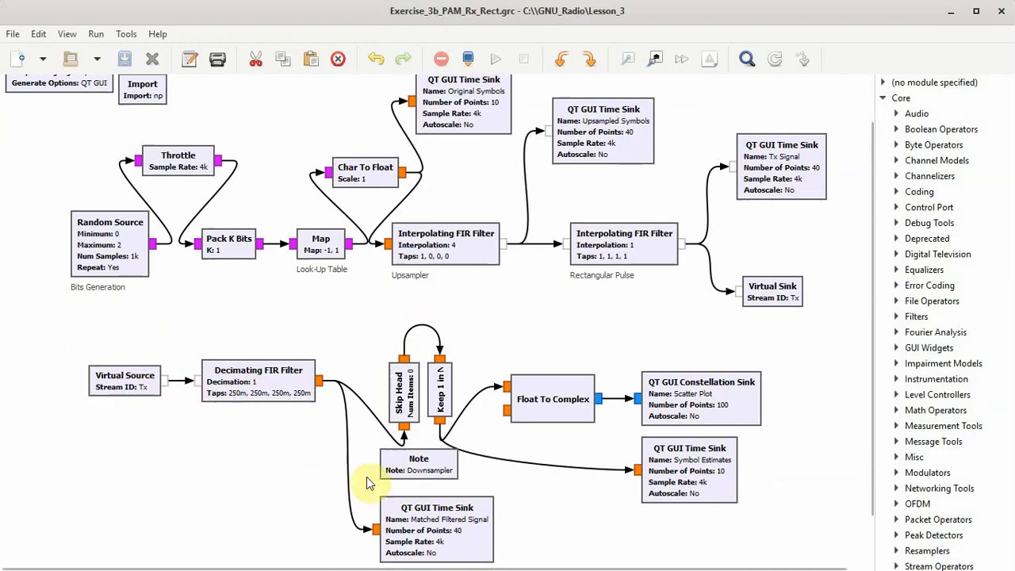
mouse_move(432, 543)
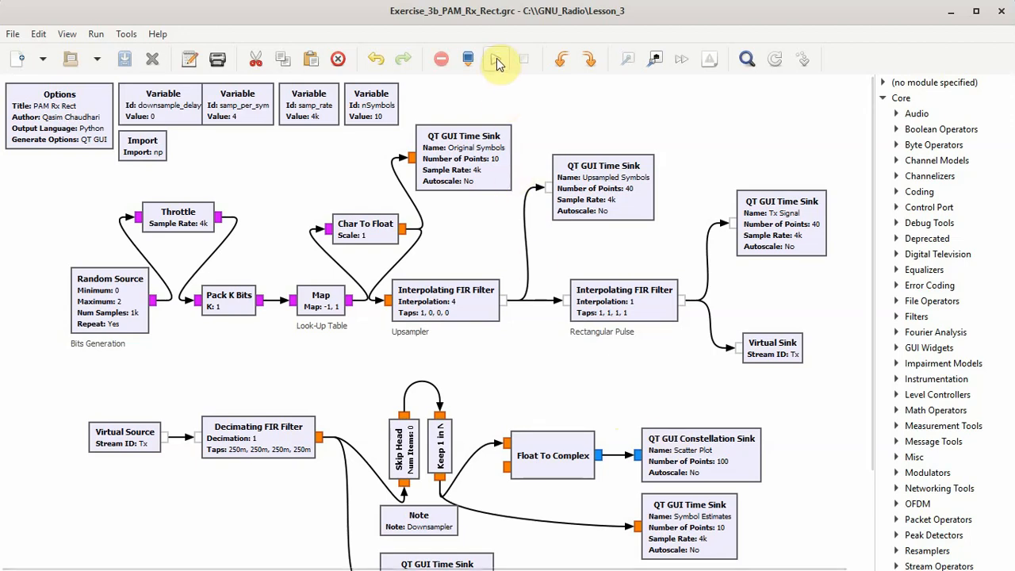
left_click(495, 59)
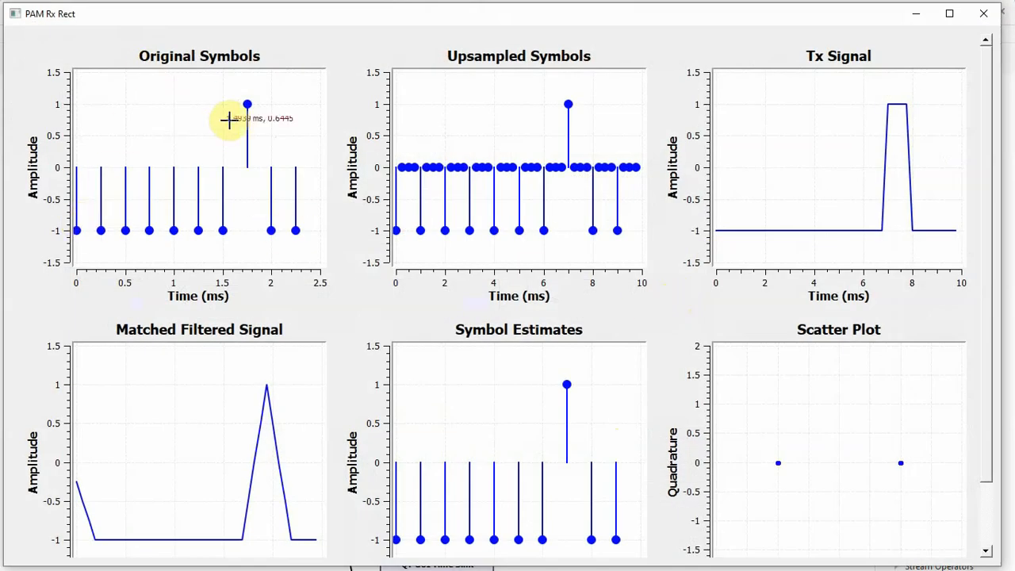
mouse_move(149, 226)
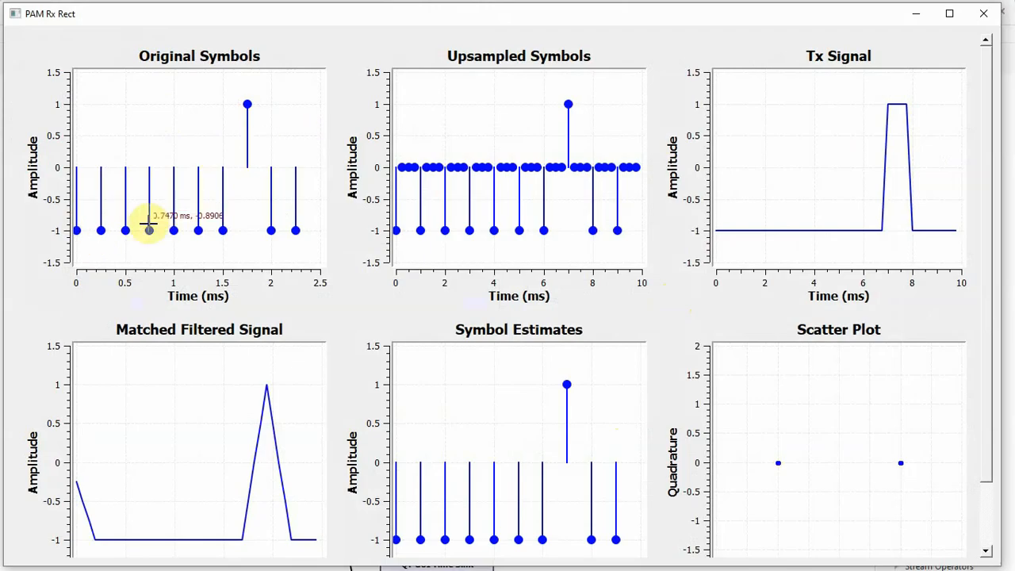
mouse_move(183, 228)
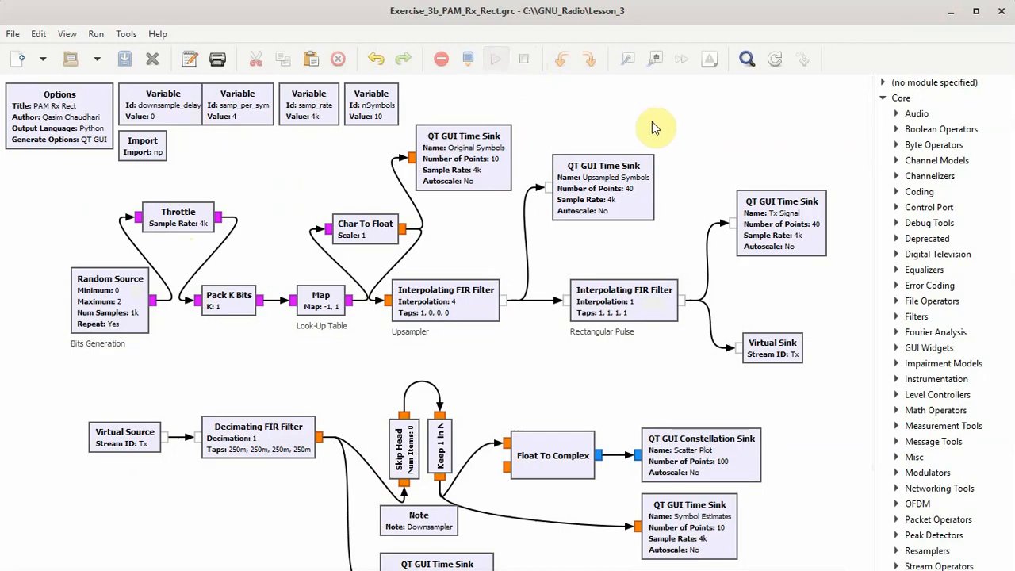
mouse_move(691, 215)
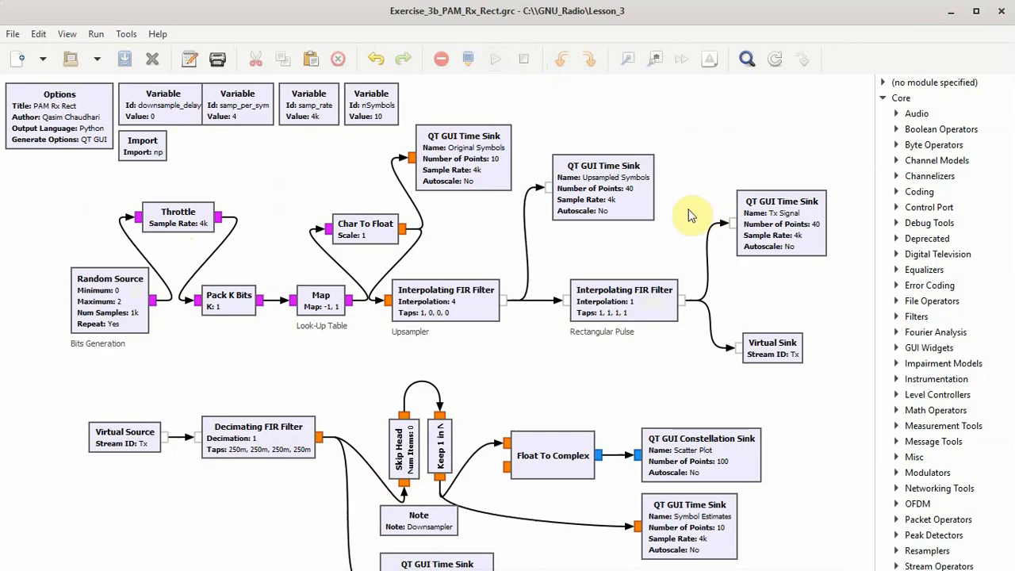
Run the receiver flow graph again for a new random symbol pattern
left_click(495, 59)
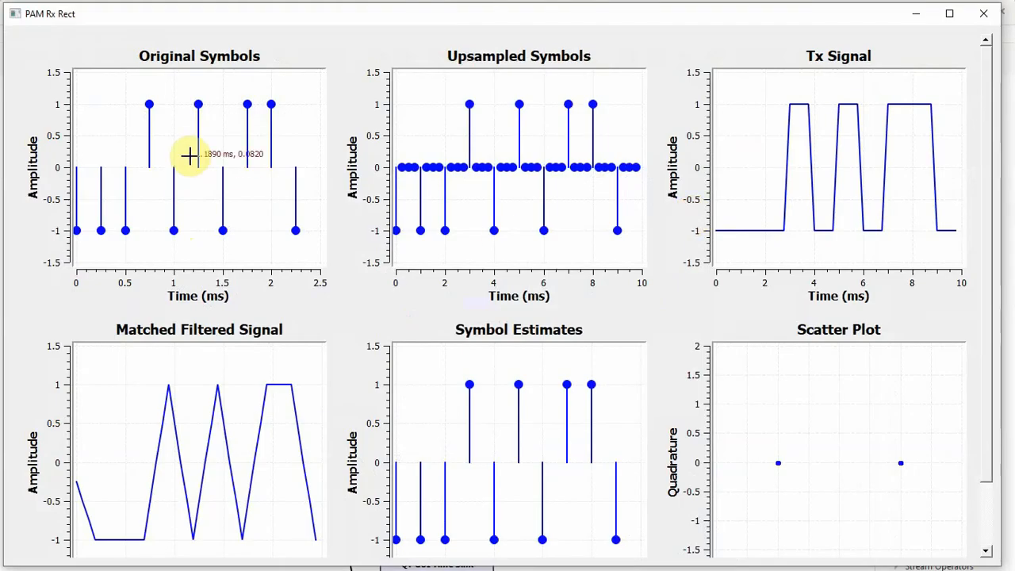
mouse_move(440, 175)
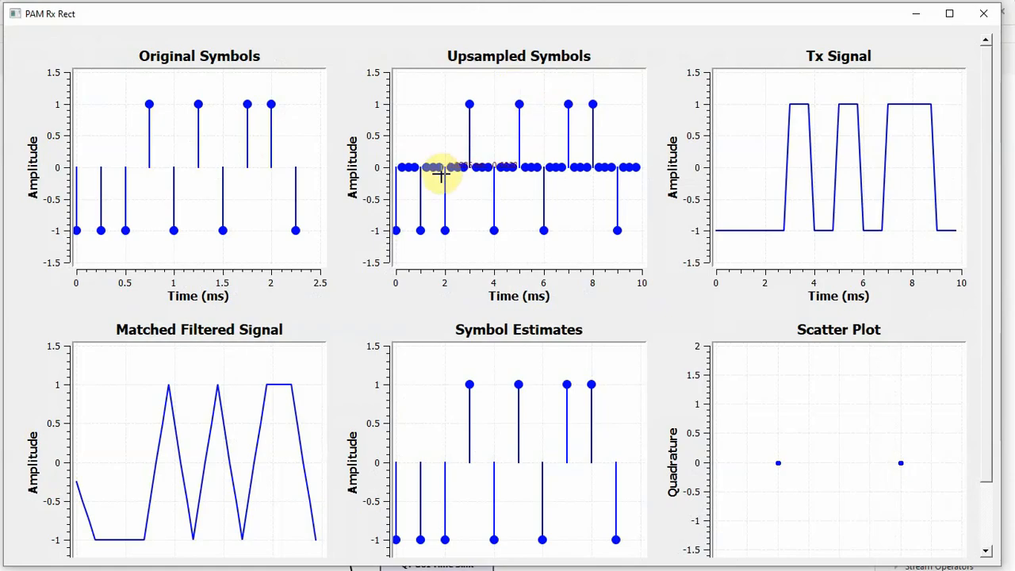
mouse_move(361, 213)
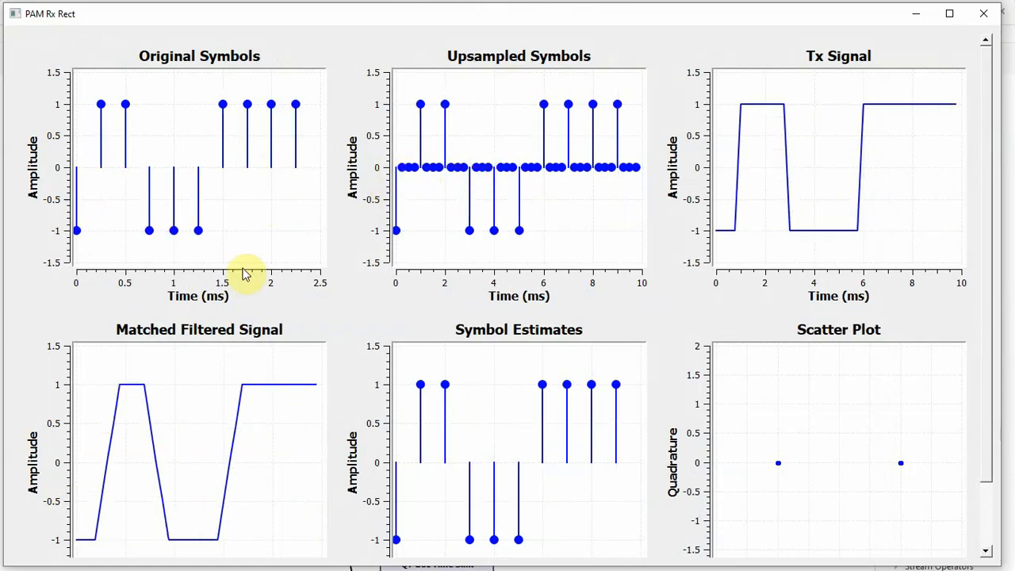
mouse_move(726, 226)
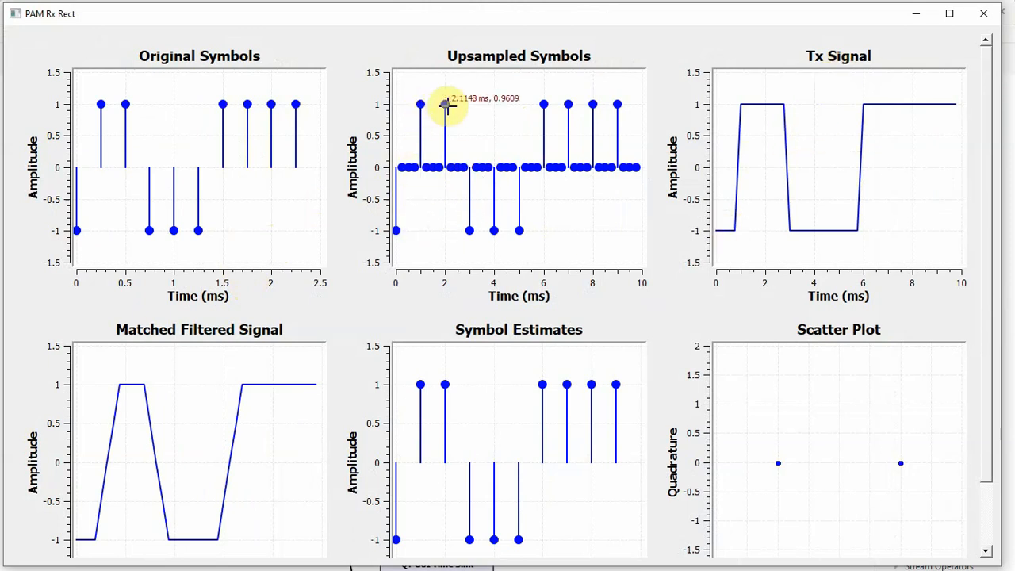
mouse_move(469, 230)
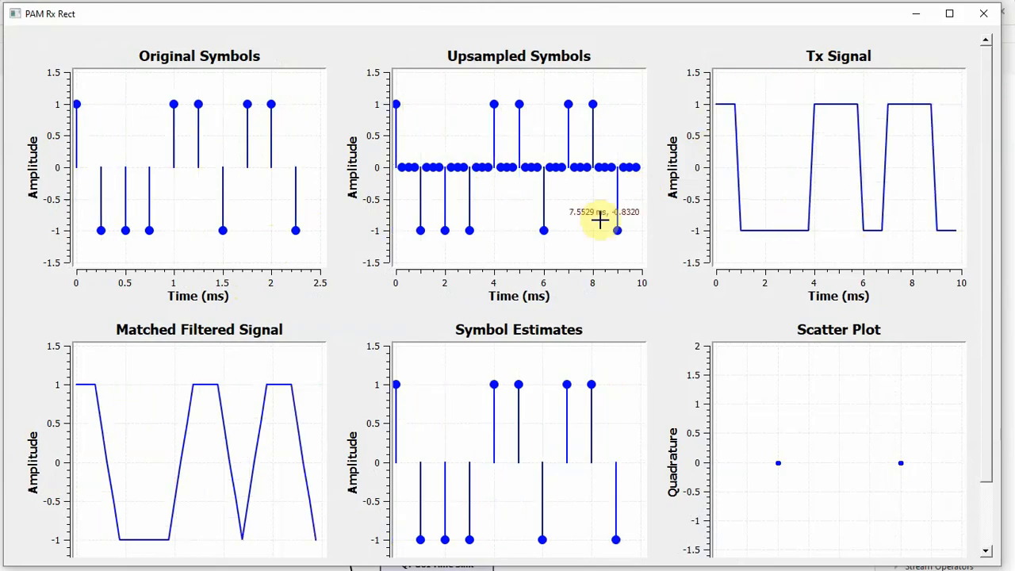
mouse_move(578, 154)
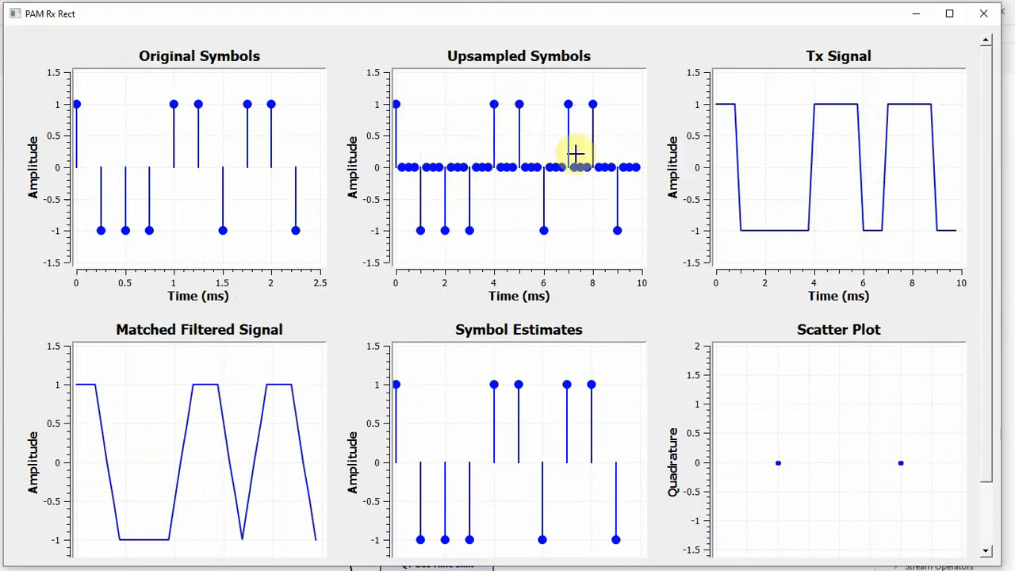
mouse_move(695, 138)
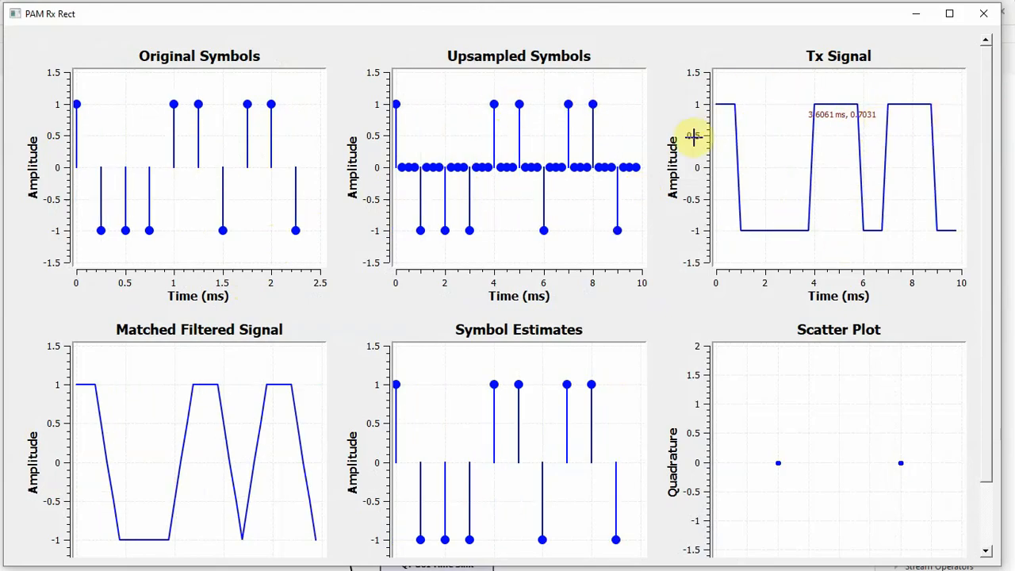
mouse_move(236, 392)
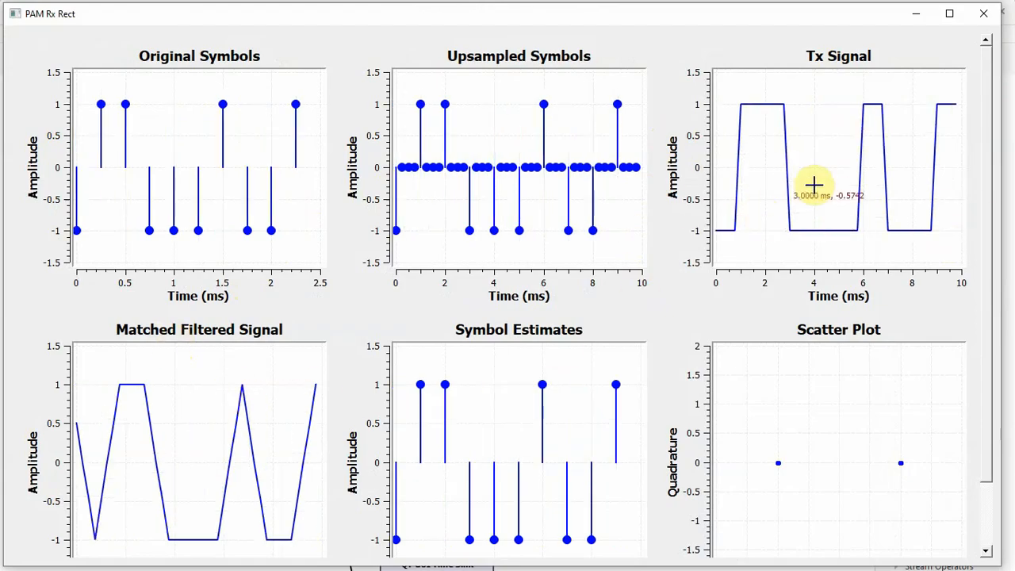
mouse_move(781, 35)
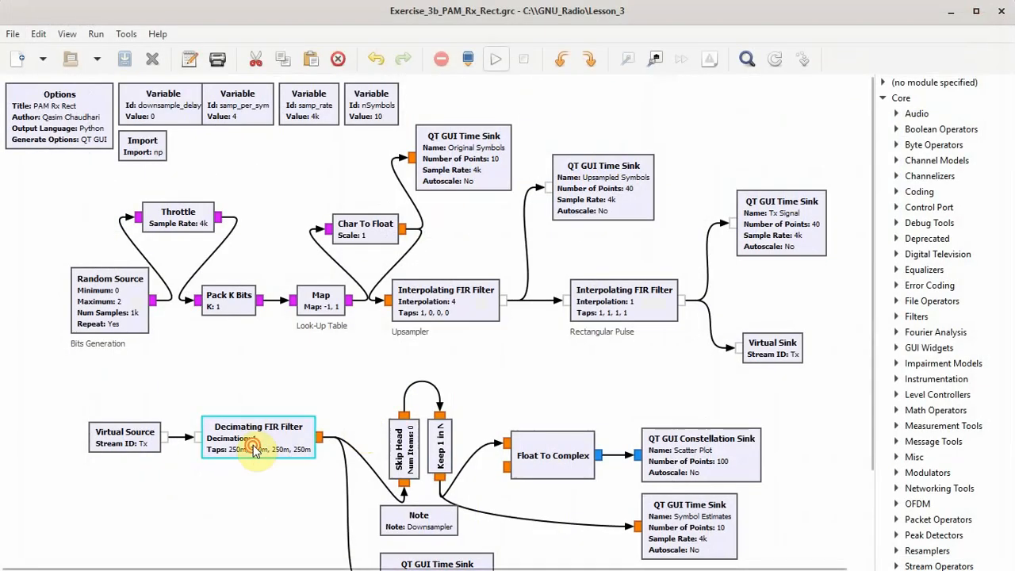
Add the comment 'Matched Filter' to the Decimating FIR Filter block and confirm
double_click(258, 436)
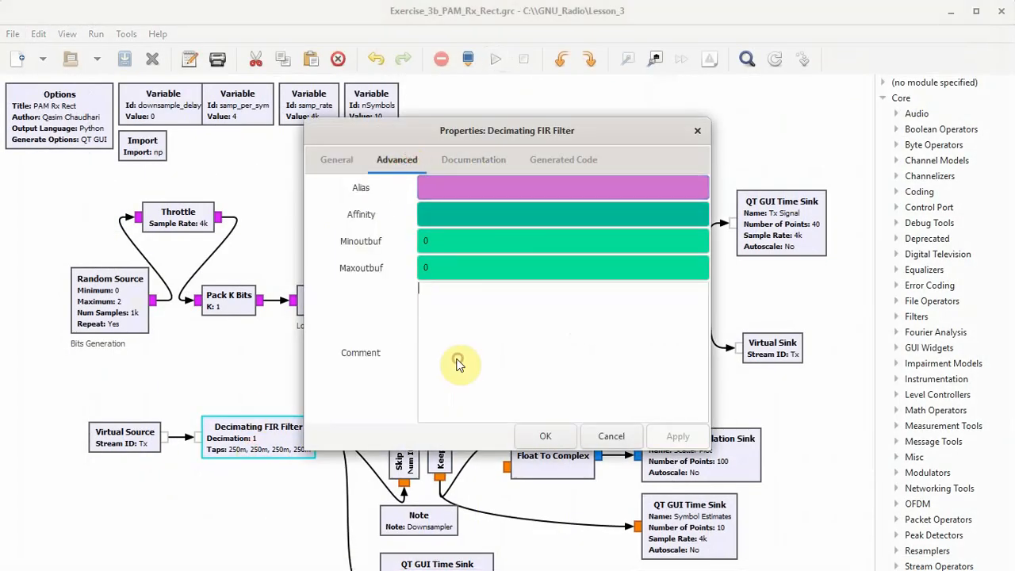
type("Matched Filter")
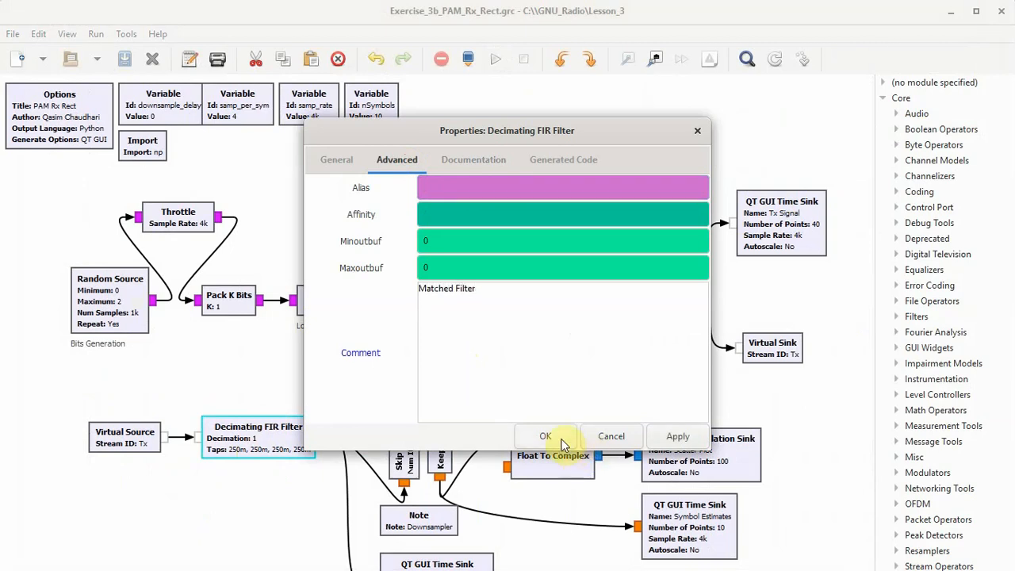
left_click(545, 436)
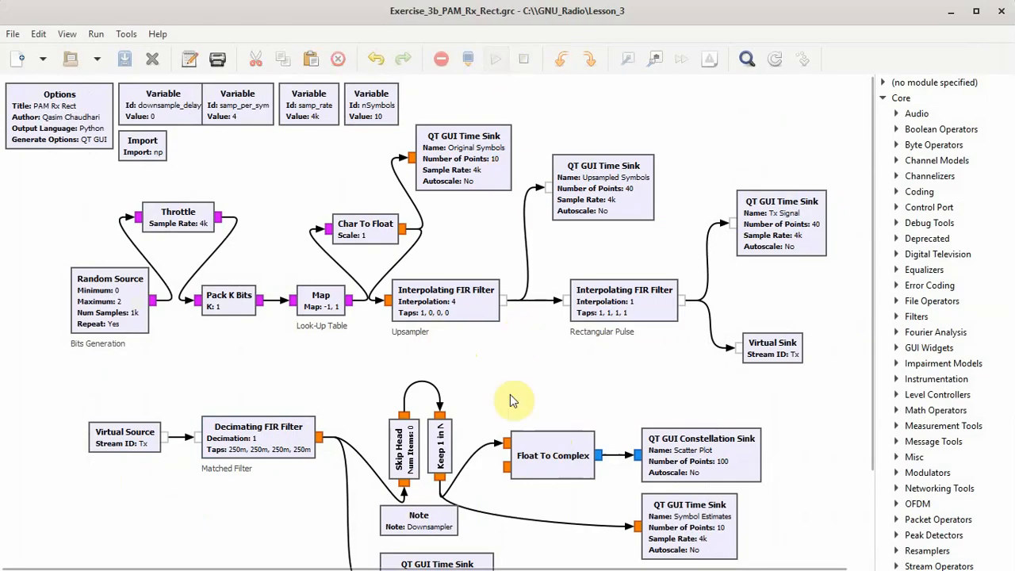
left_click(553, 456)
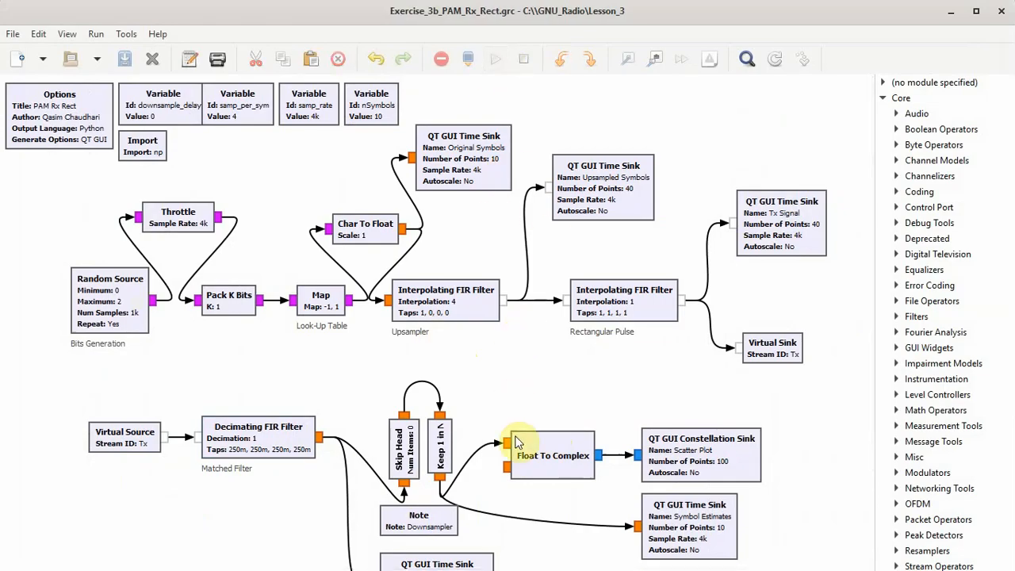
Execute the receiver flow graph to show matching symbol estimates and a two-point scatter
left_click(495, 59)
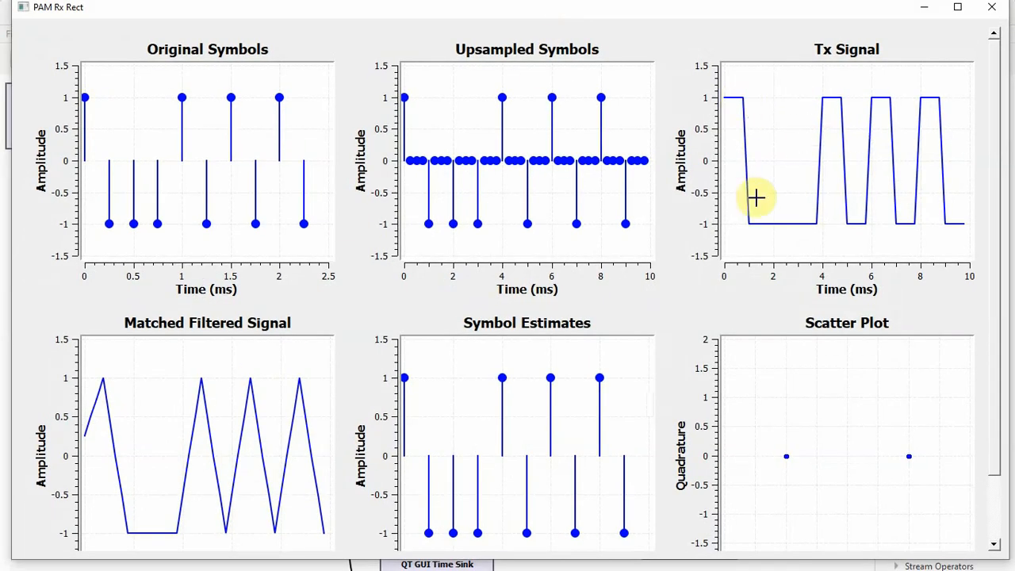
mouse_move(797, 207)
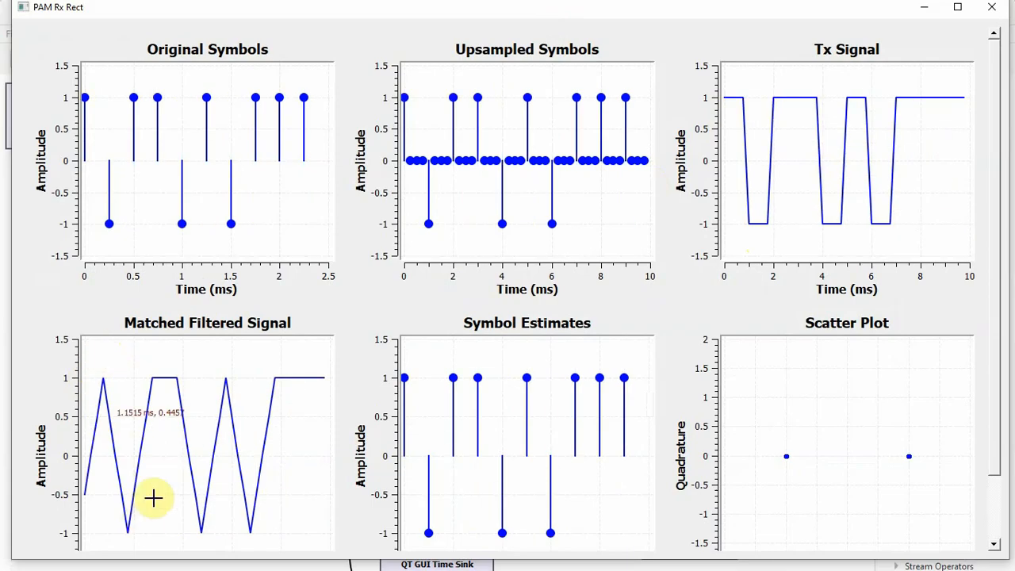
mouse_move(740, 220)
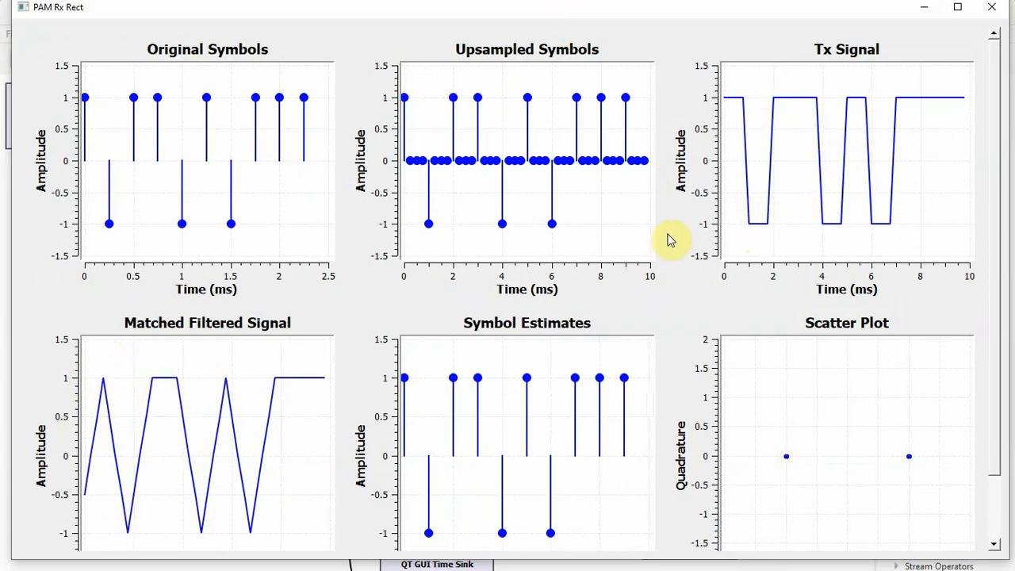
mouse_move(782, 129)
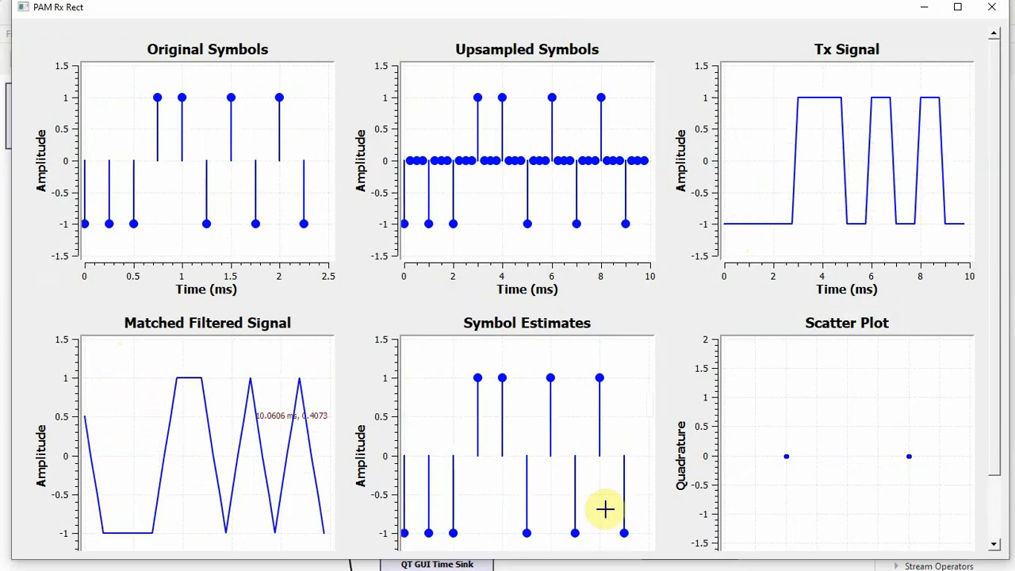
mouse_move(101, 181)
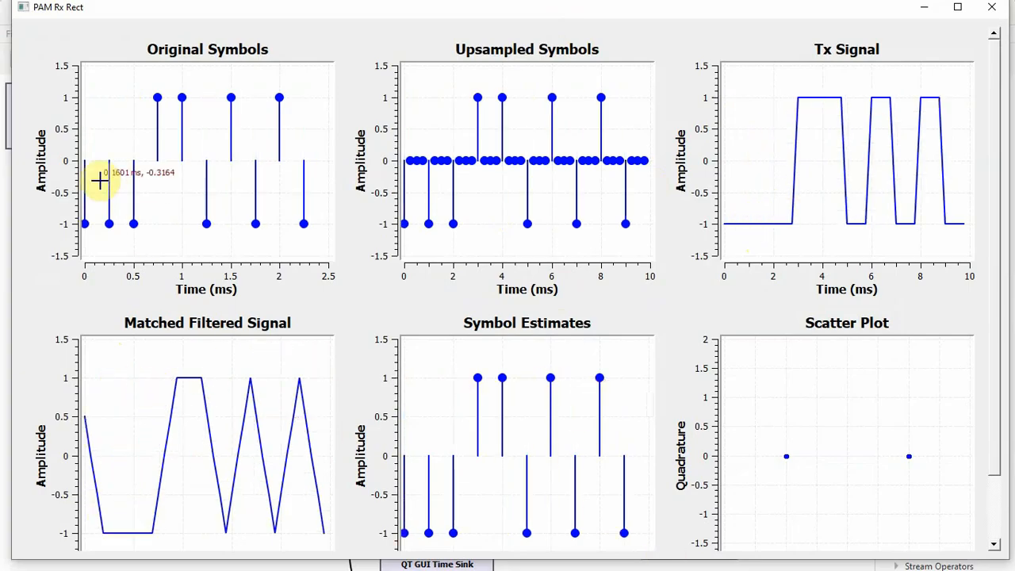
mouse_move(530, 445)
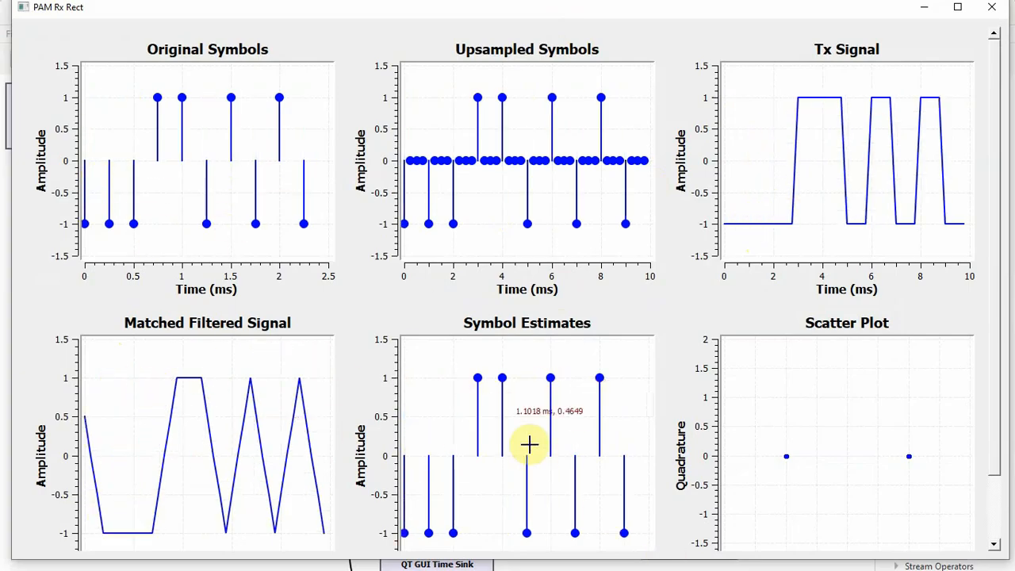
mouse_move(189, 145)
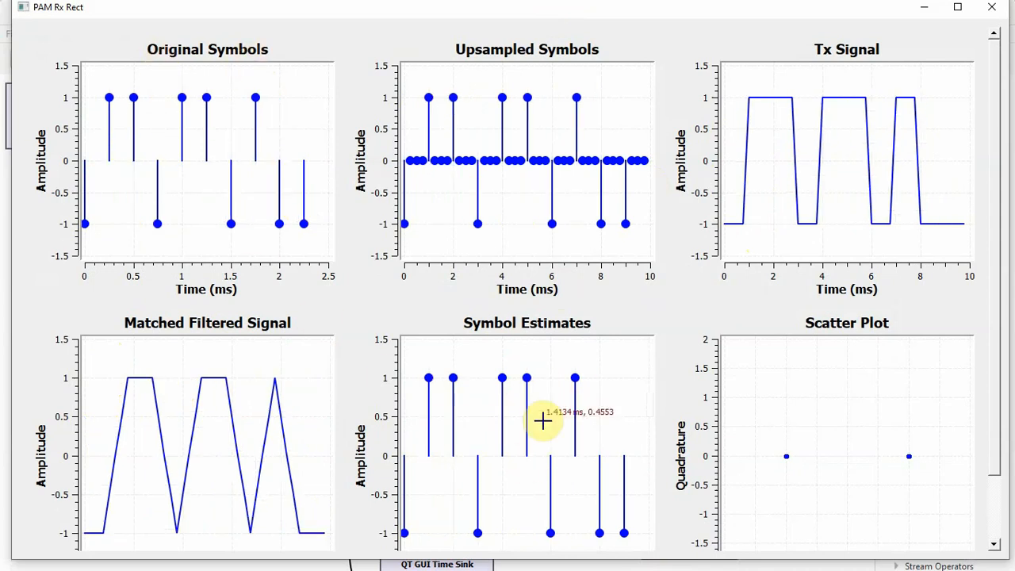
mouse_move(109, 132)
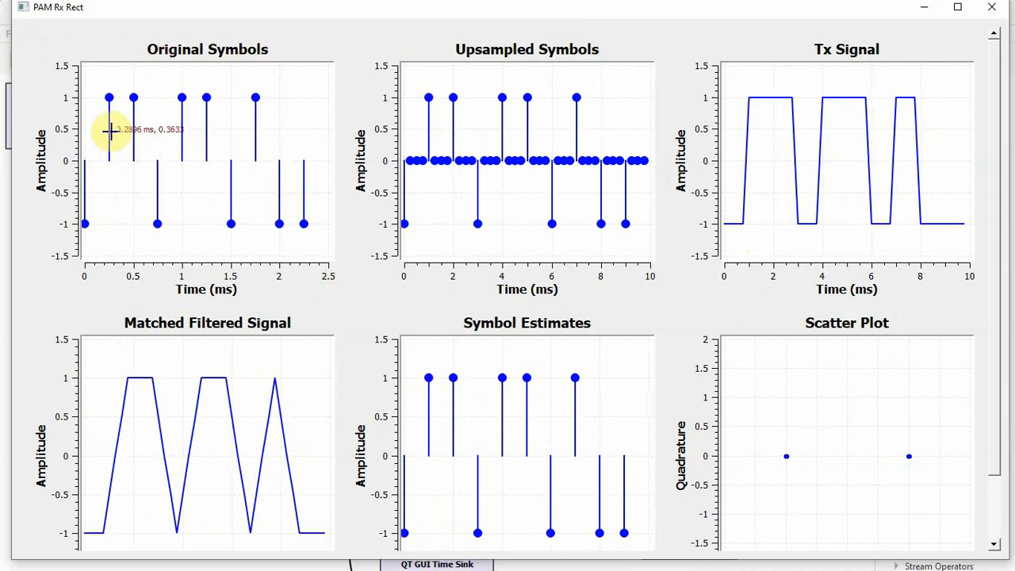
mouse_move(441, 453)
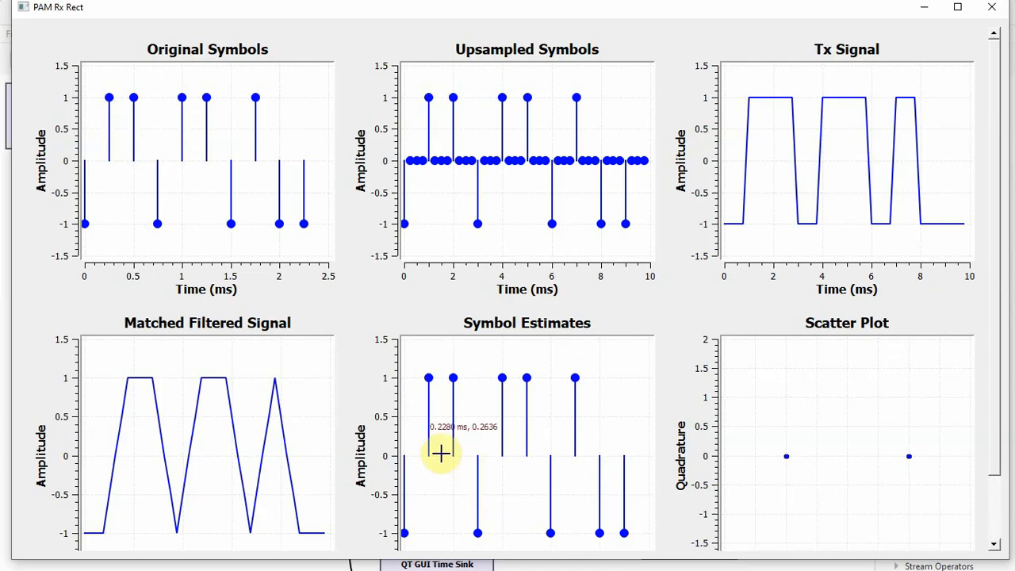
mouse_move(545, 383)
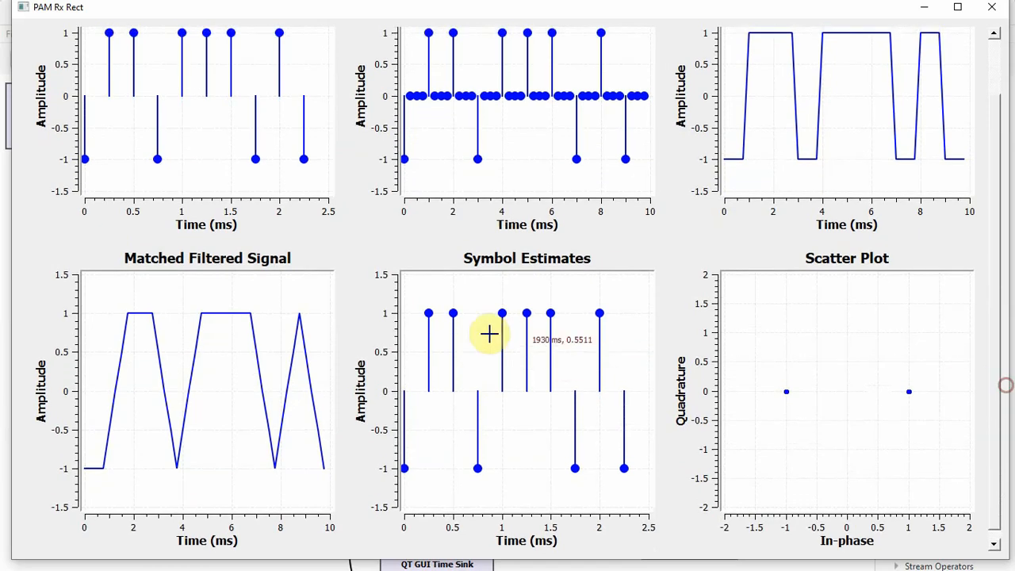
mouse_move(873, 516)
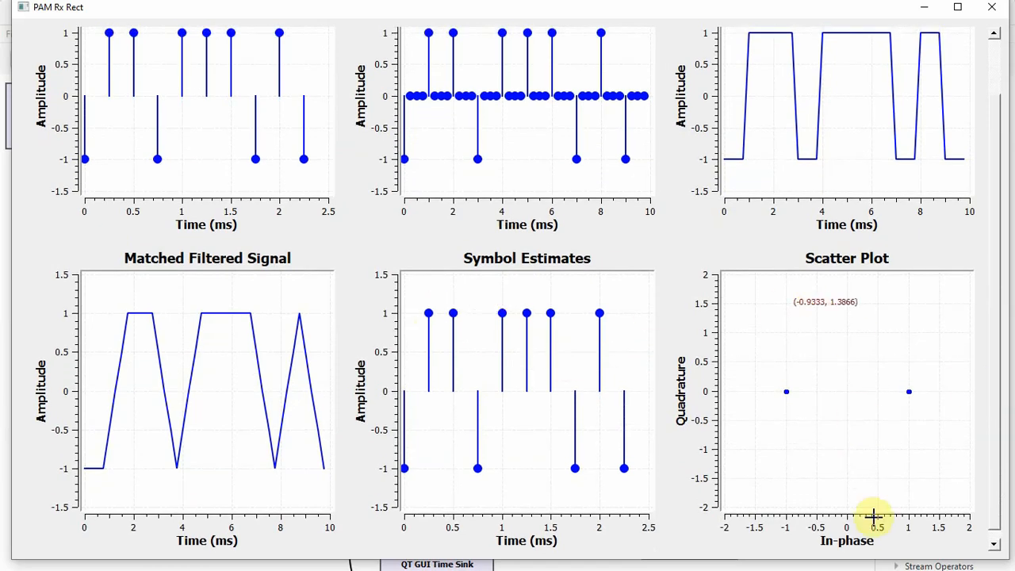
mouse_move(674, 362)
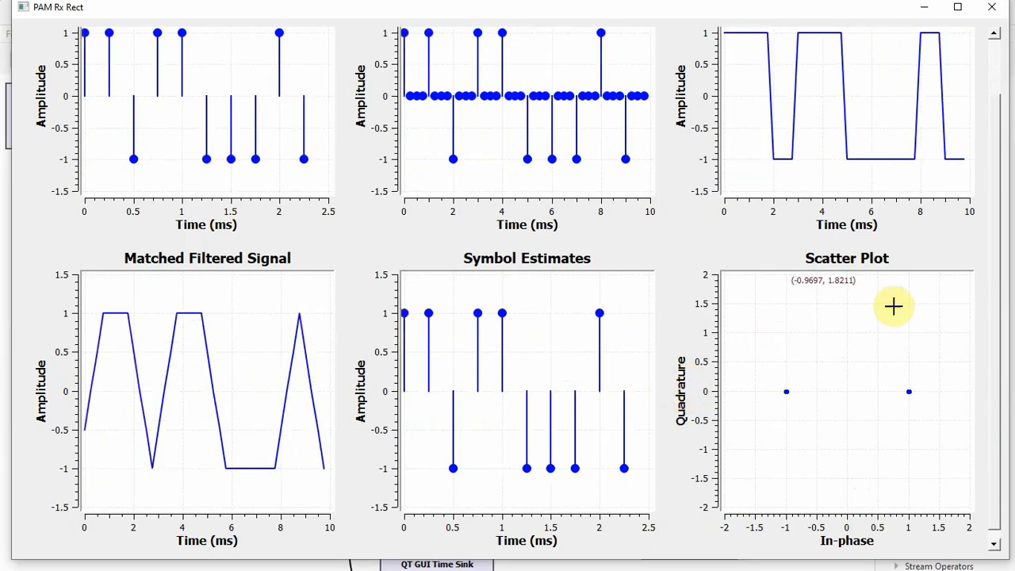
mouse_move(432, 321)
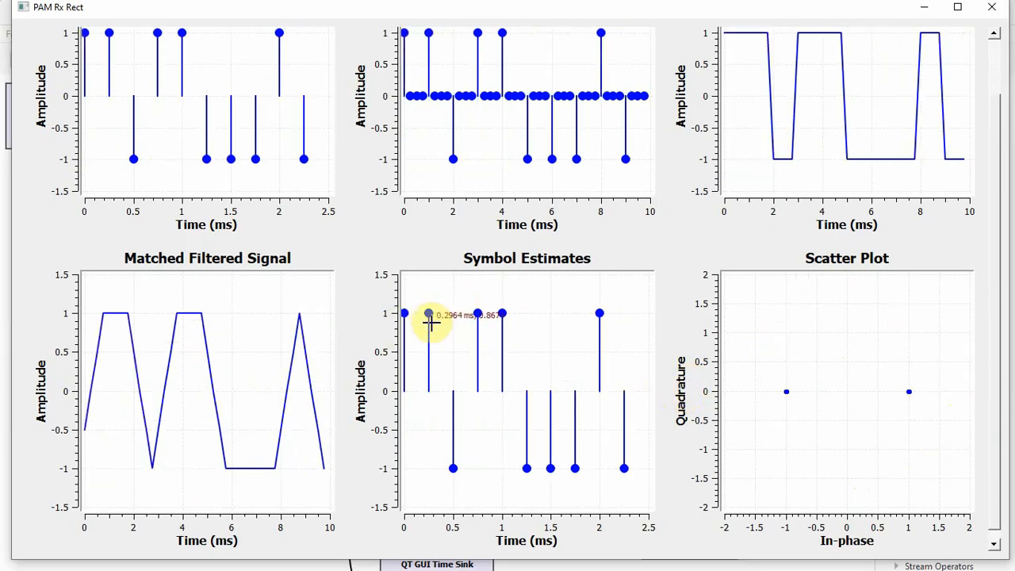
mouse_move(501, 313)
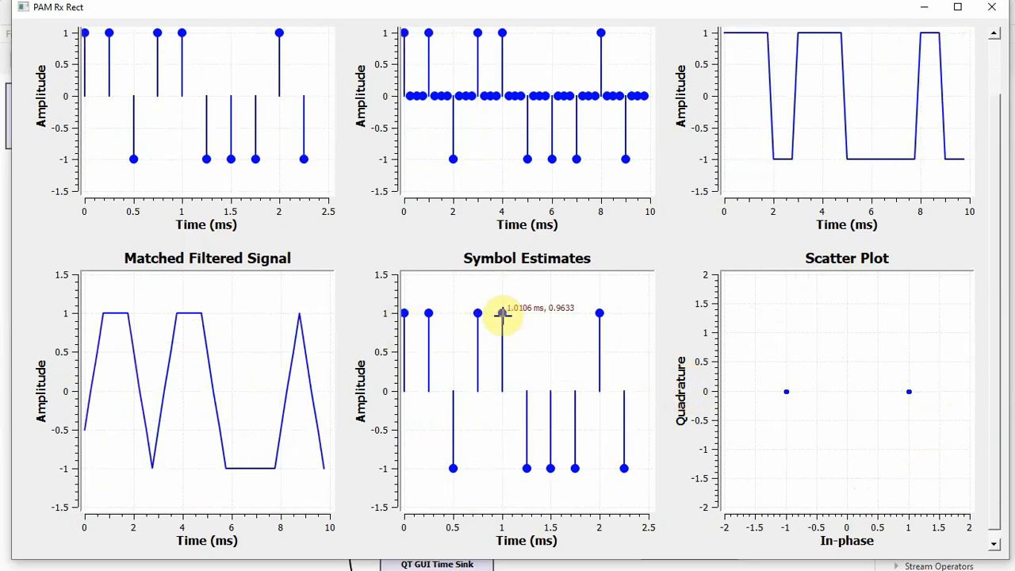
mouse_move(450, 468)
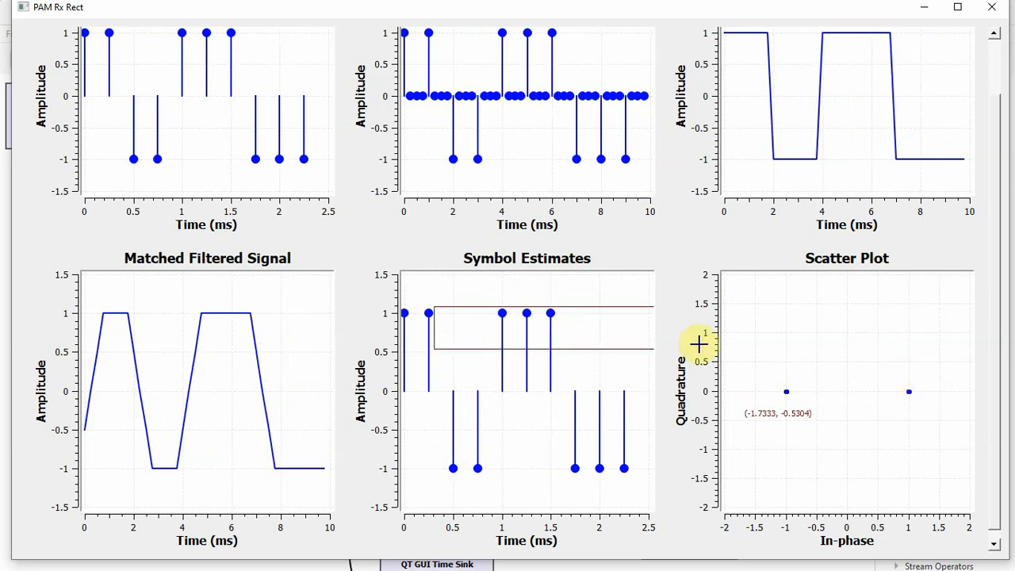
mouse_move(462, 476)
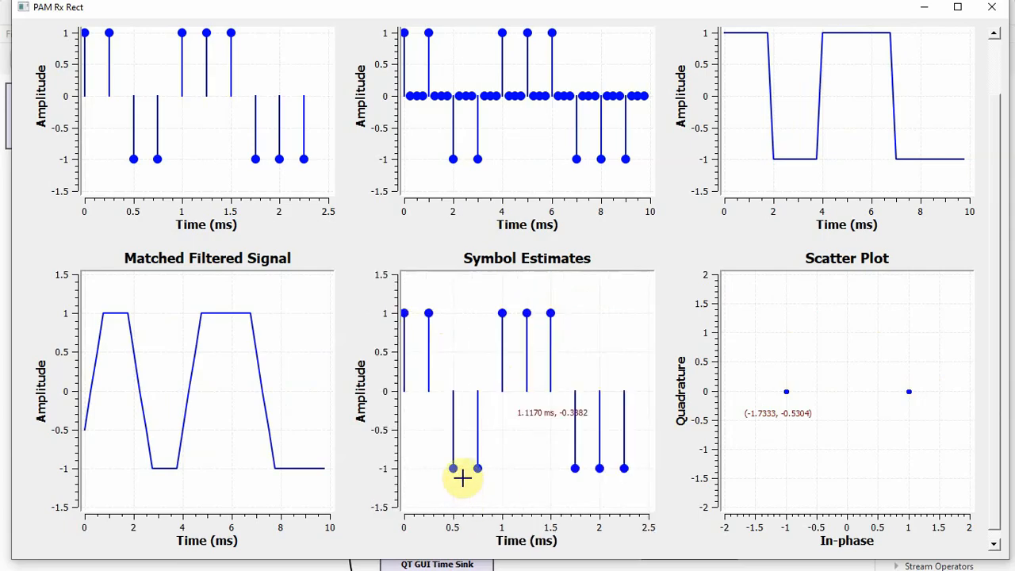
mouse_move(793, 430)
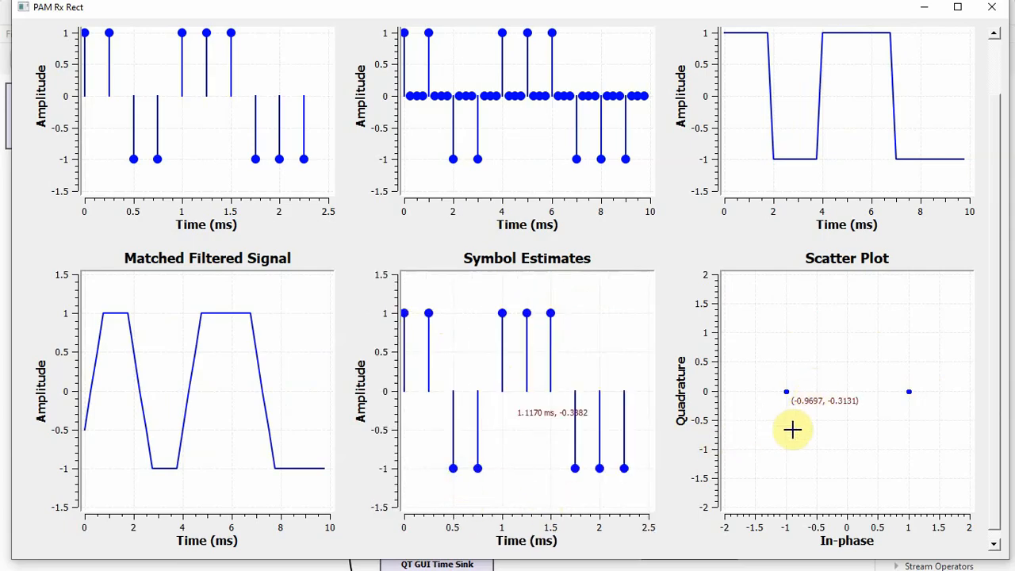